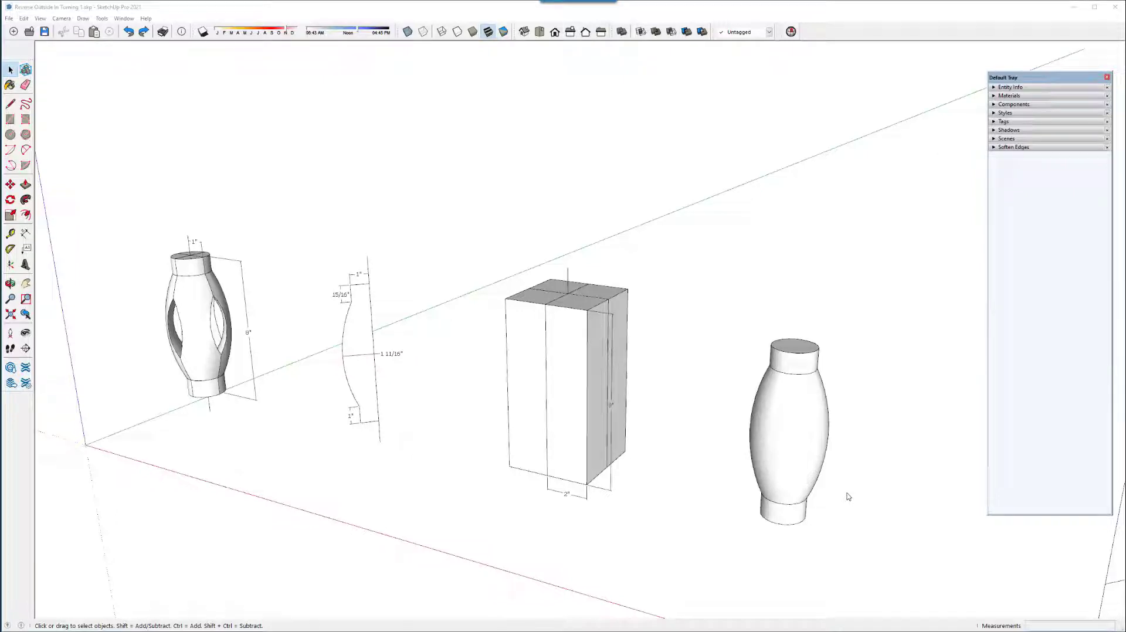
mouse_move(856, 504)
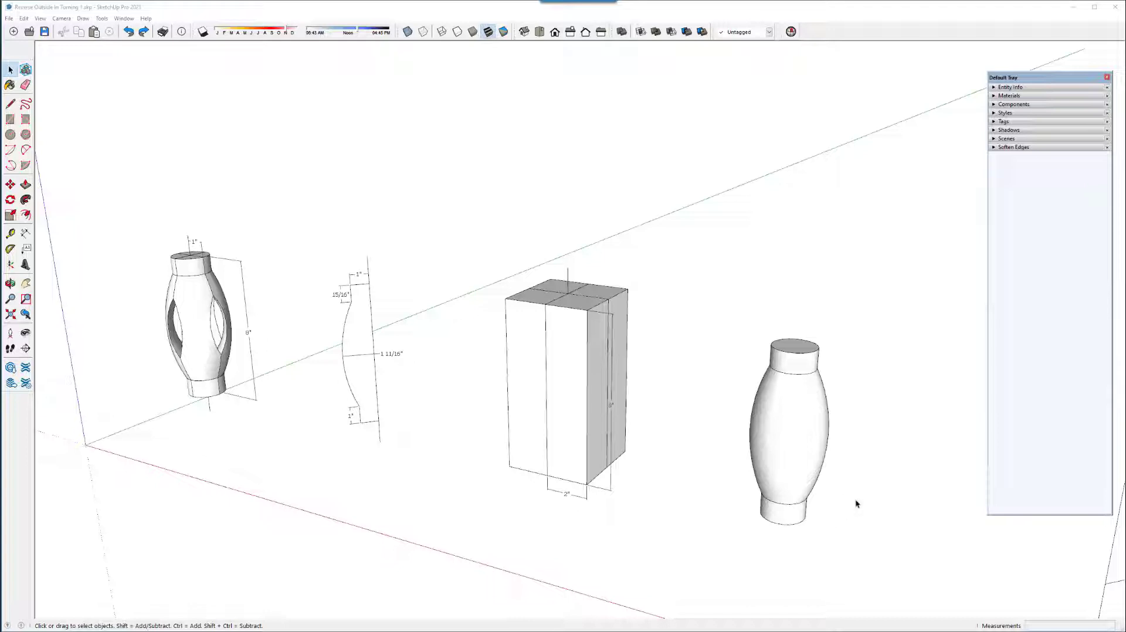
mouse_move(863, 507)
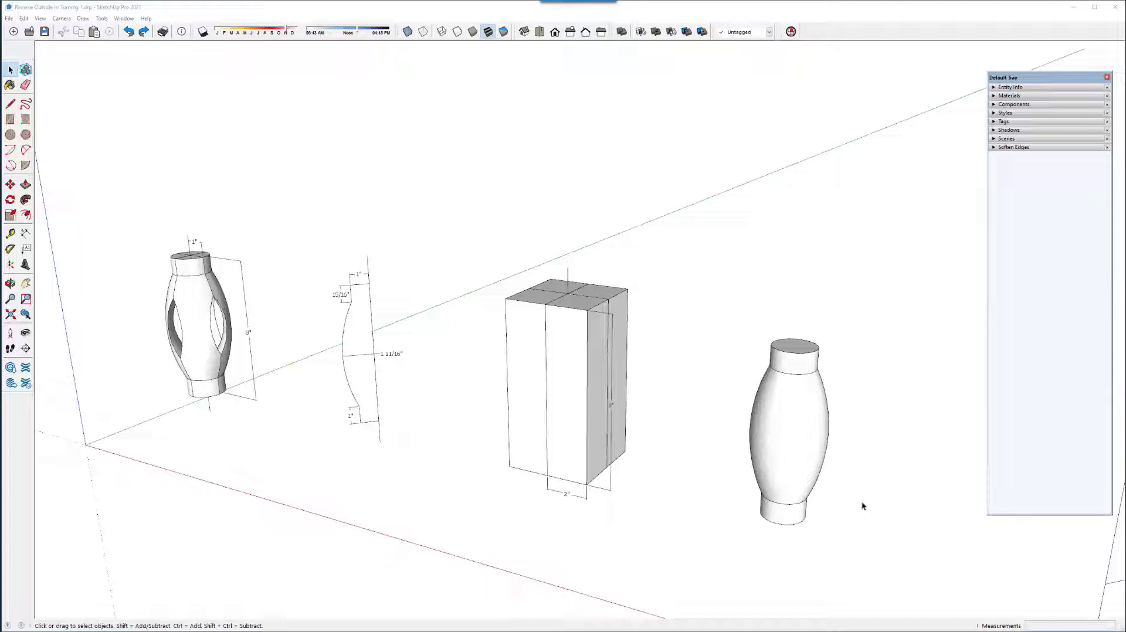
mouse_move(852, 509)
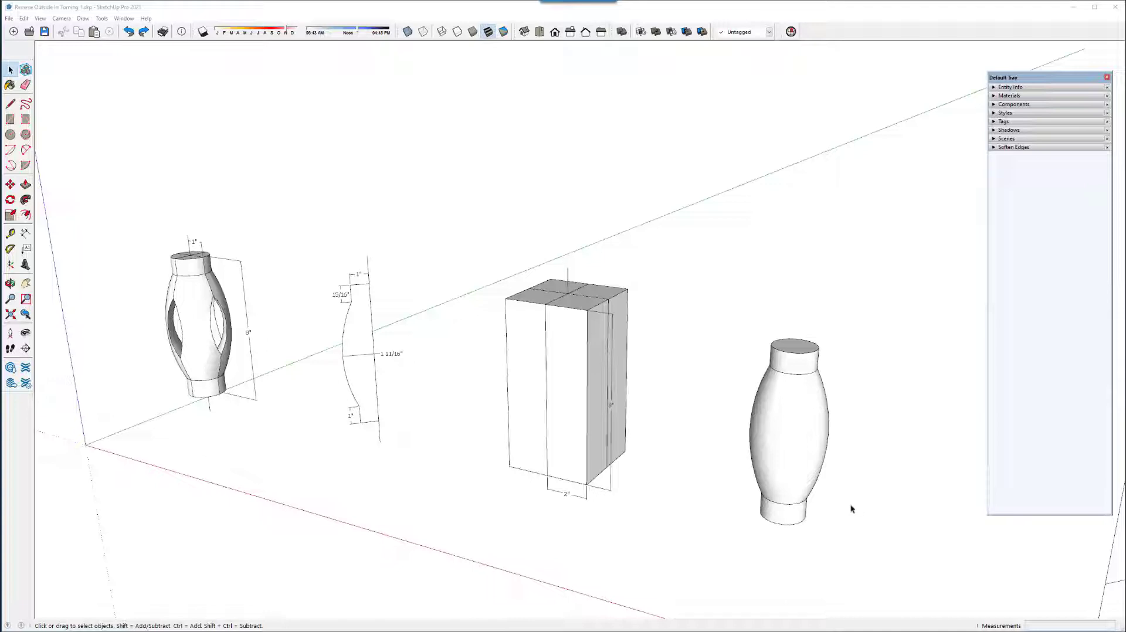
mouse_move(288, 352)
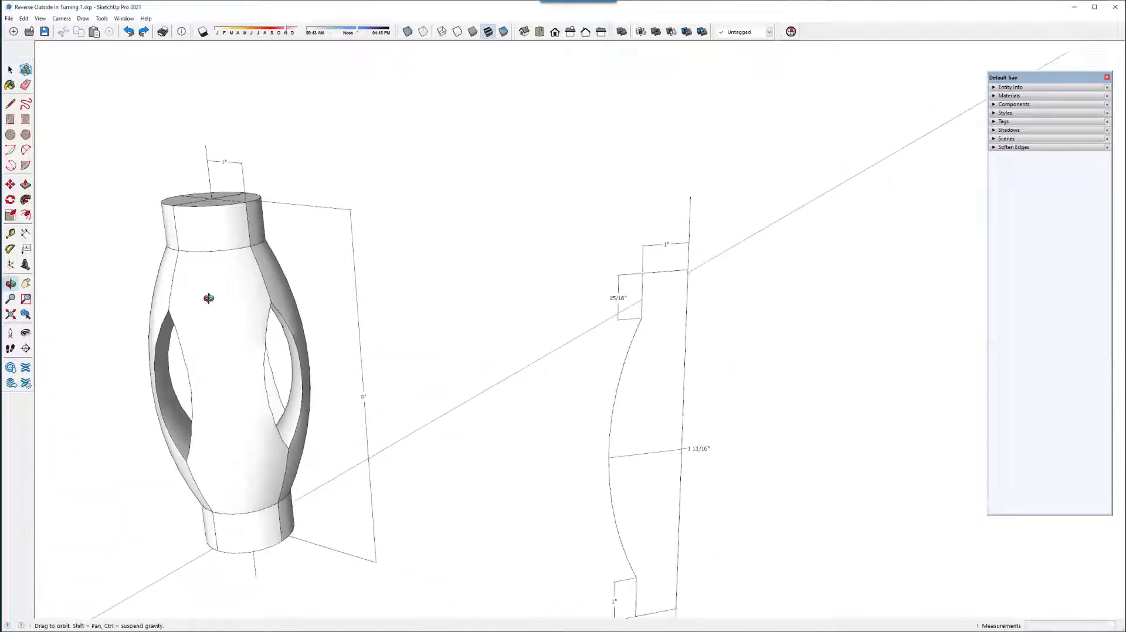
- Orbit around the finished cove-opened vase to inspect it
drag(209, 298, 312, 337)
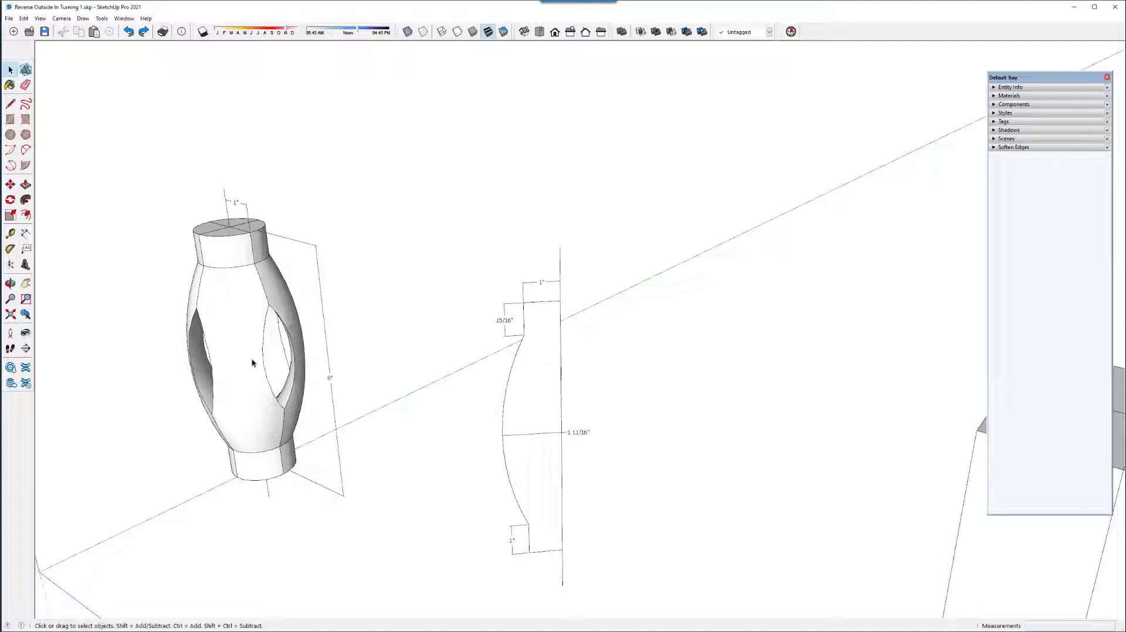
mouse_move(233, 338)
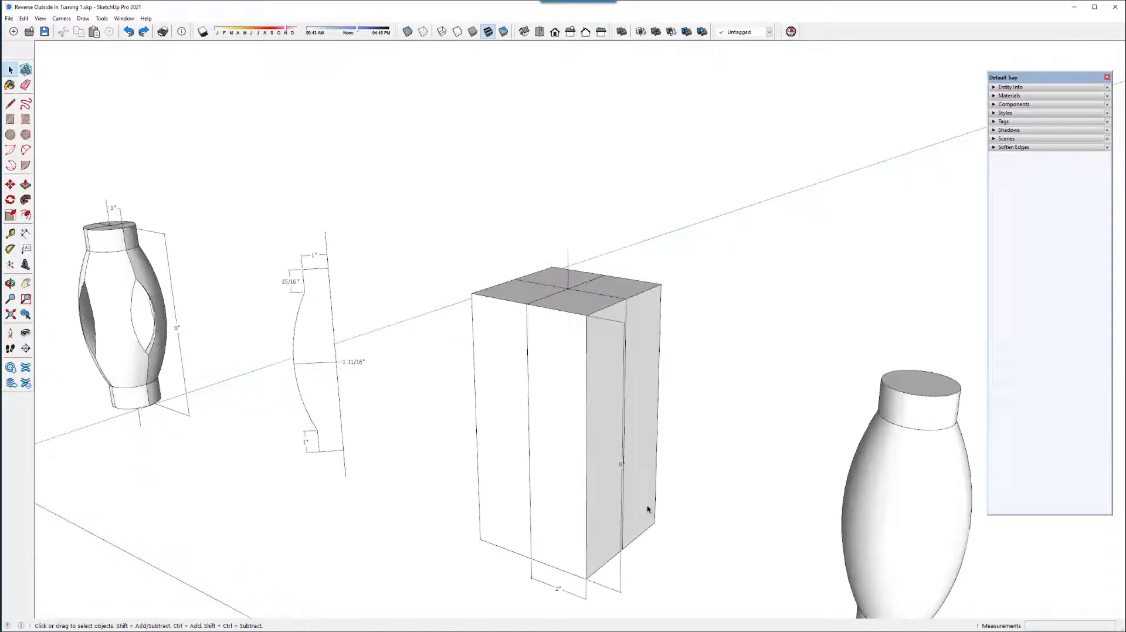
- Orbit the view around the block of four quarter pieces
drag(647, 511, 599, 474)
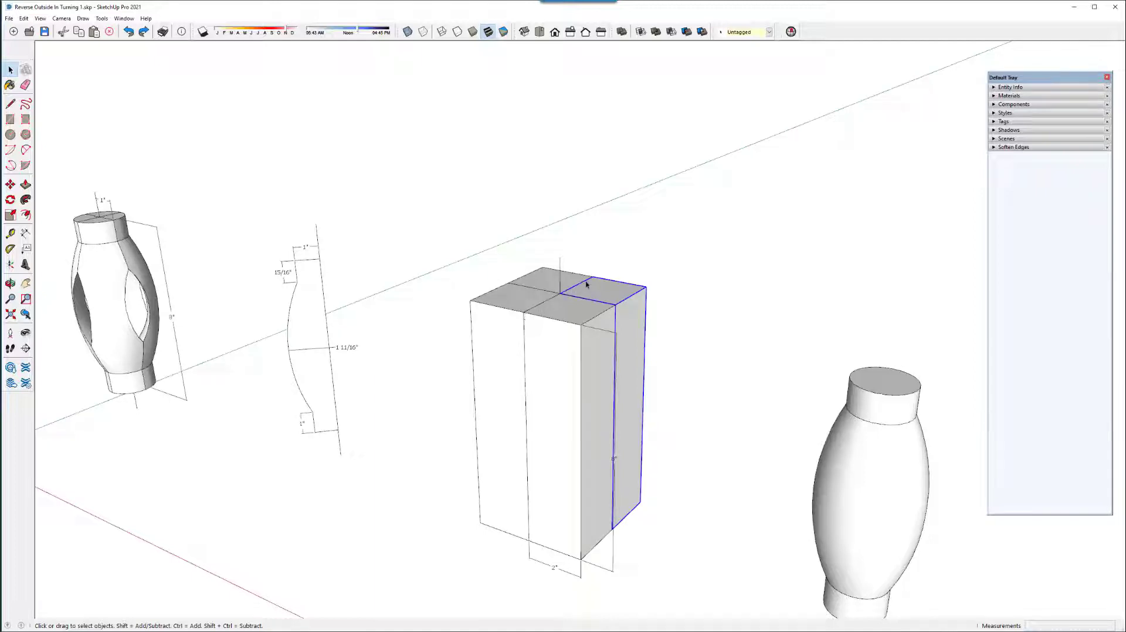
mouse_move(534, 469)
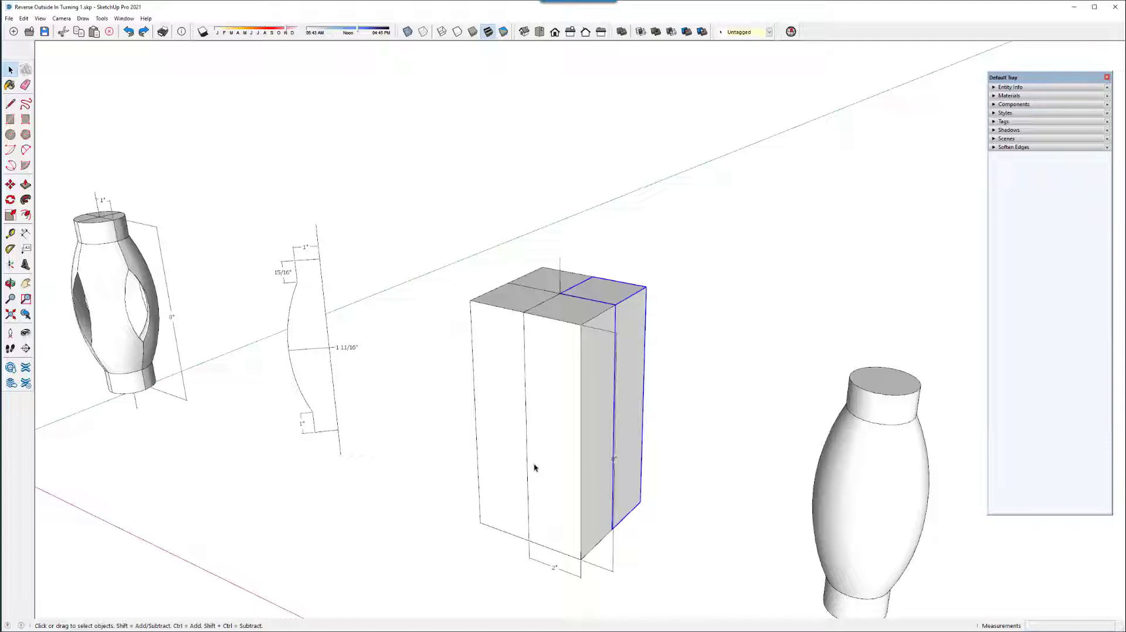
mouse_move(443, 320)
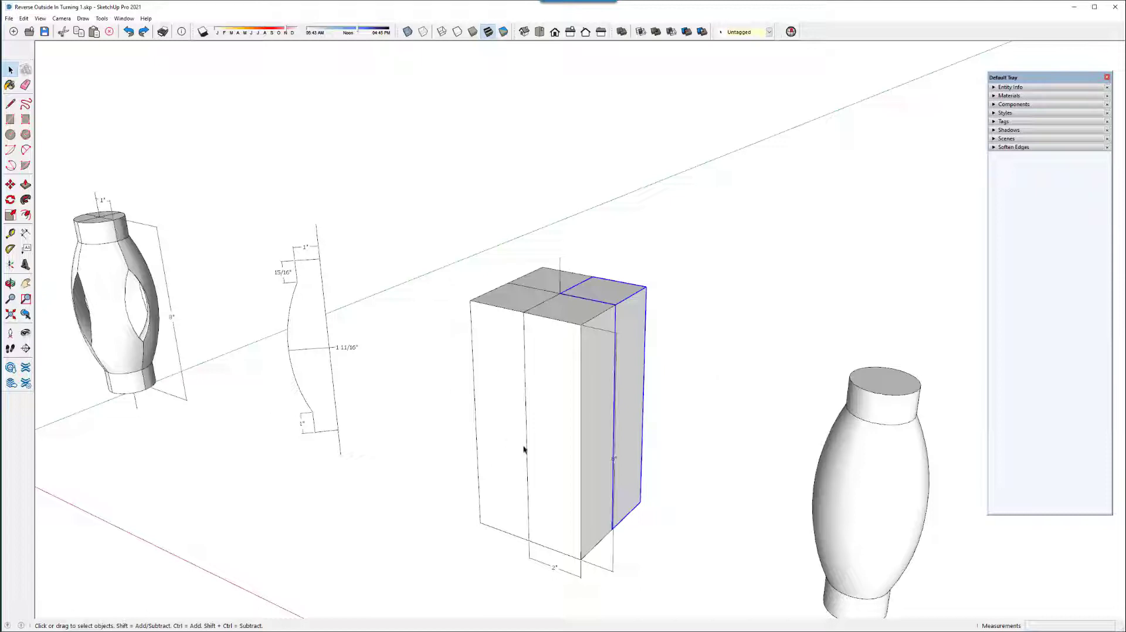
mouse_move(535, 318)
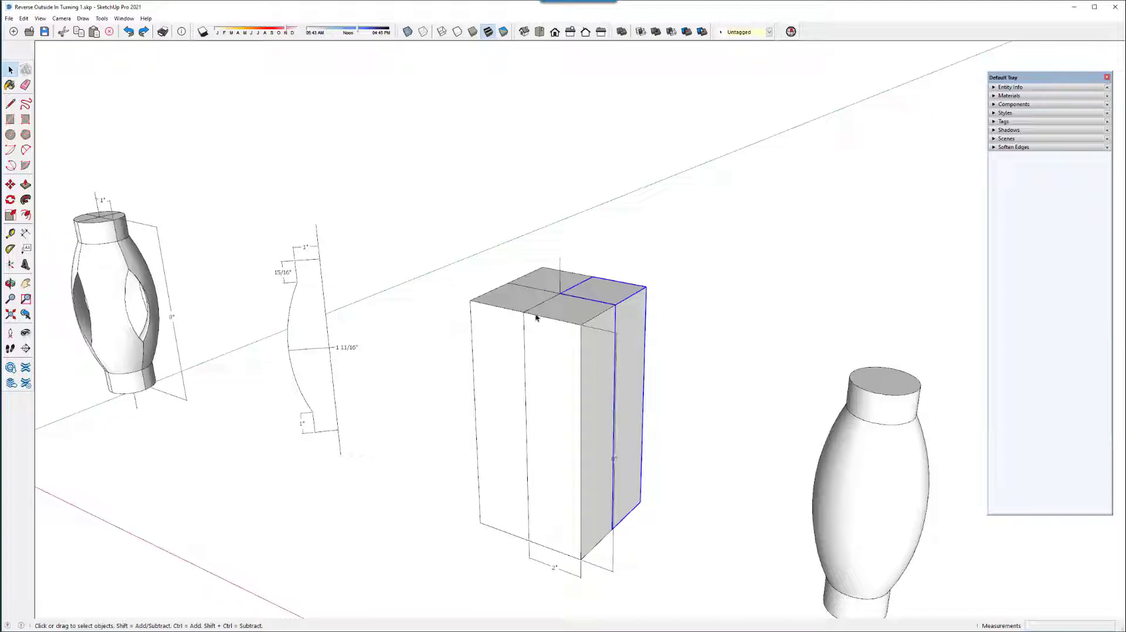
mouse_move(536, 384)
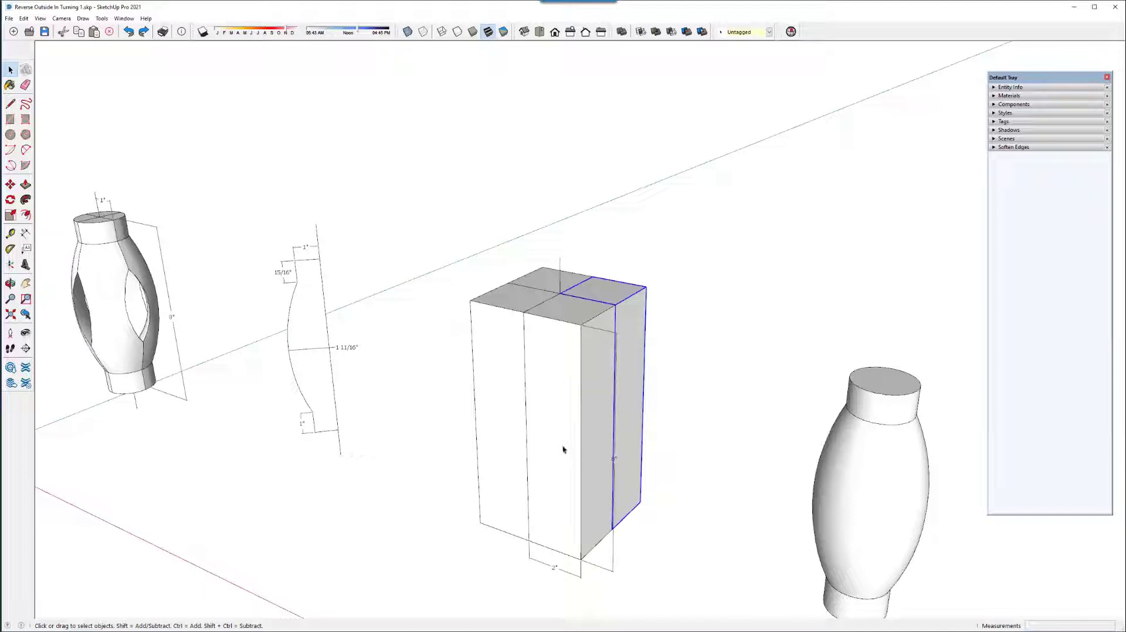
mouse_move(564, 409)
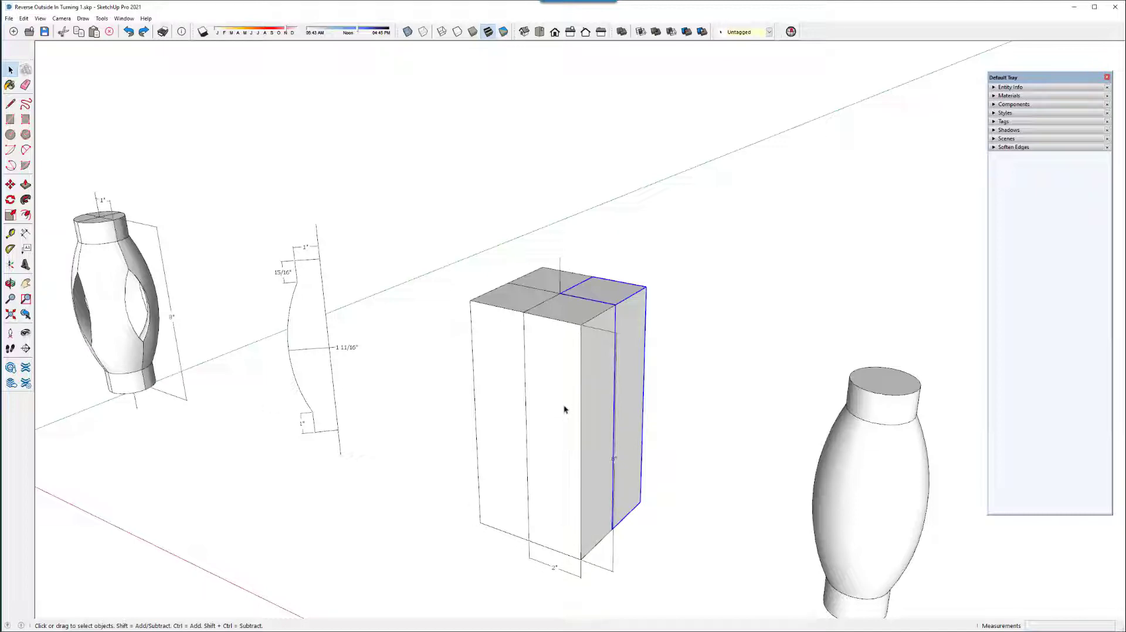
mouse_move(564, 371)
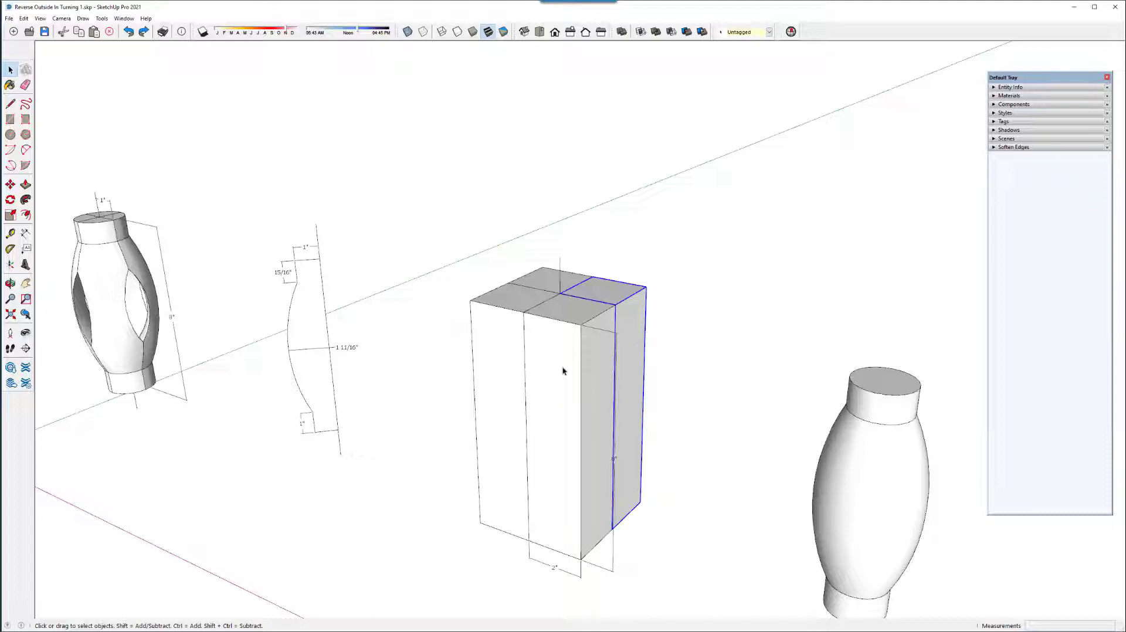
mouse_move(626, 382)
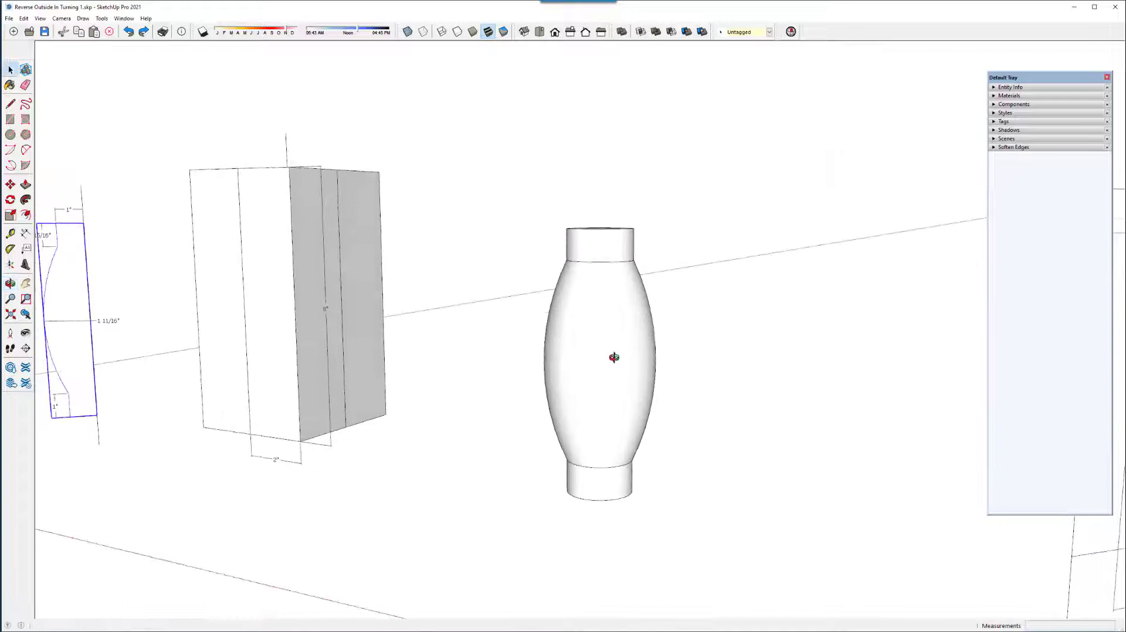
- Select the solid vase and orbit to view the block from above
click(614, 357)
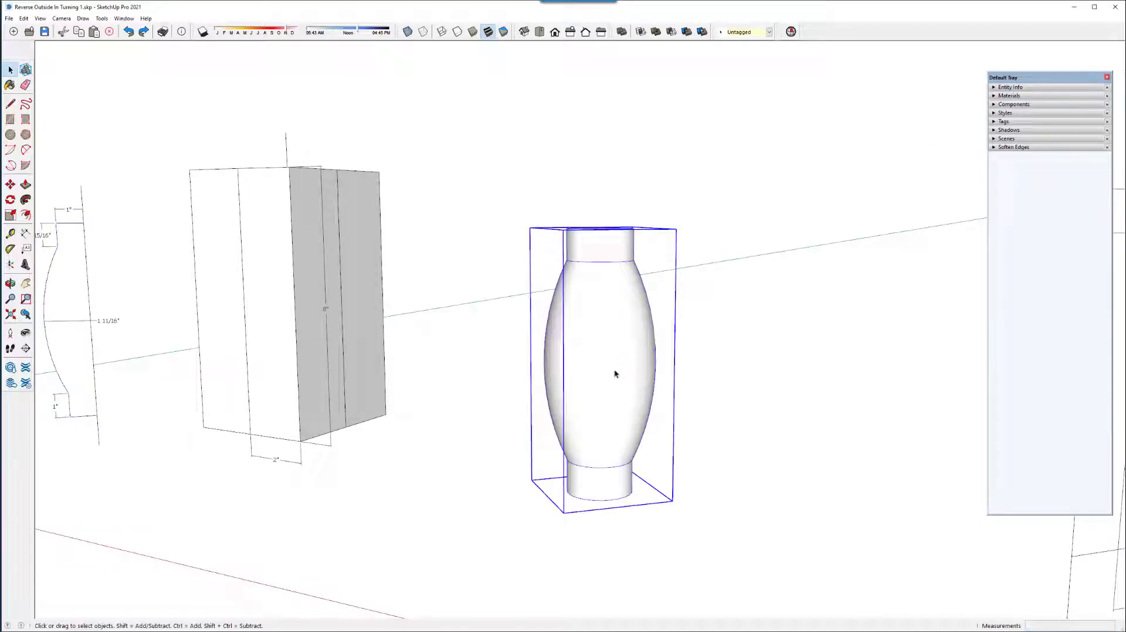
mouse_move(294, 305)
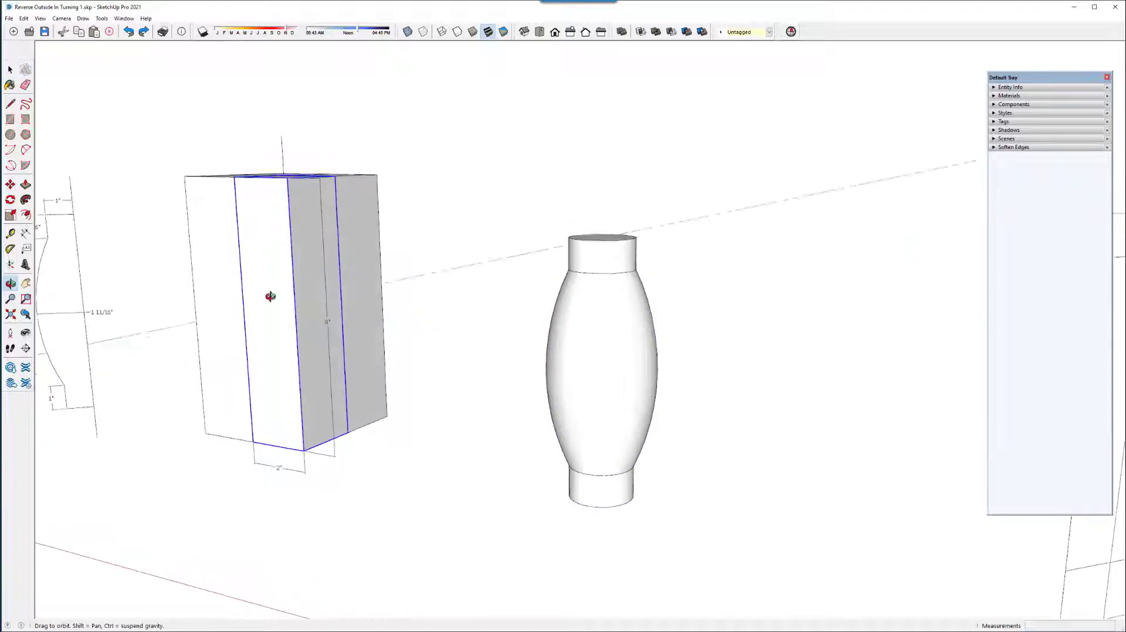
drag(287, 296, 302, 380)
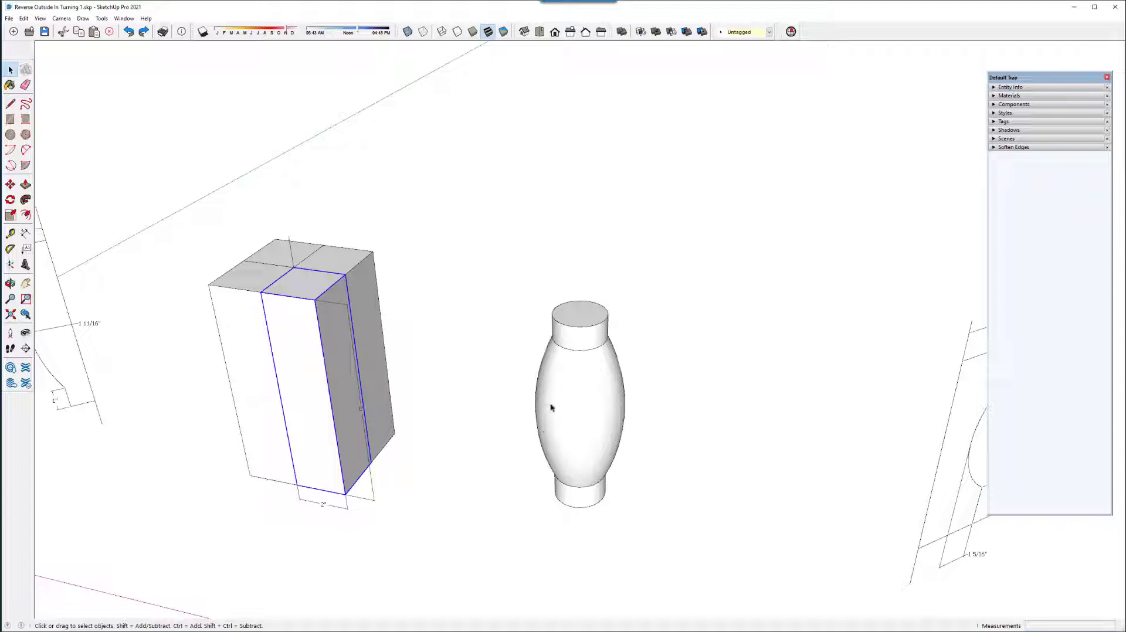
mouse_move(573, 413)
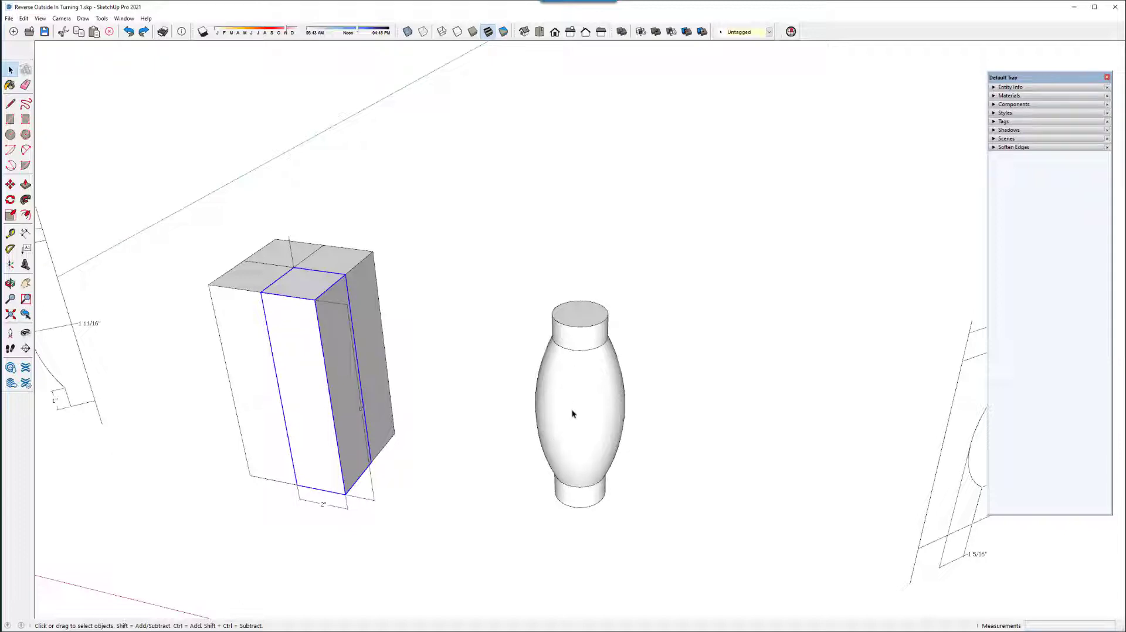
mouse_move(555, 407)
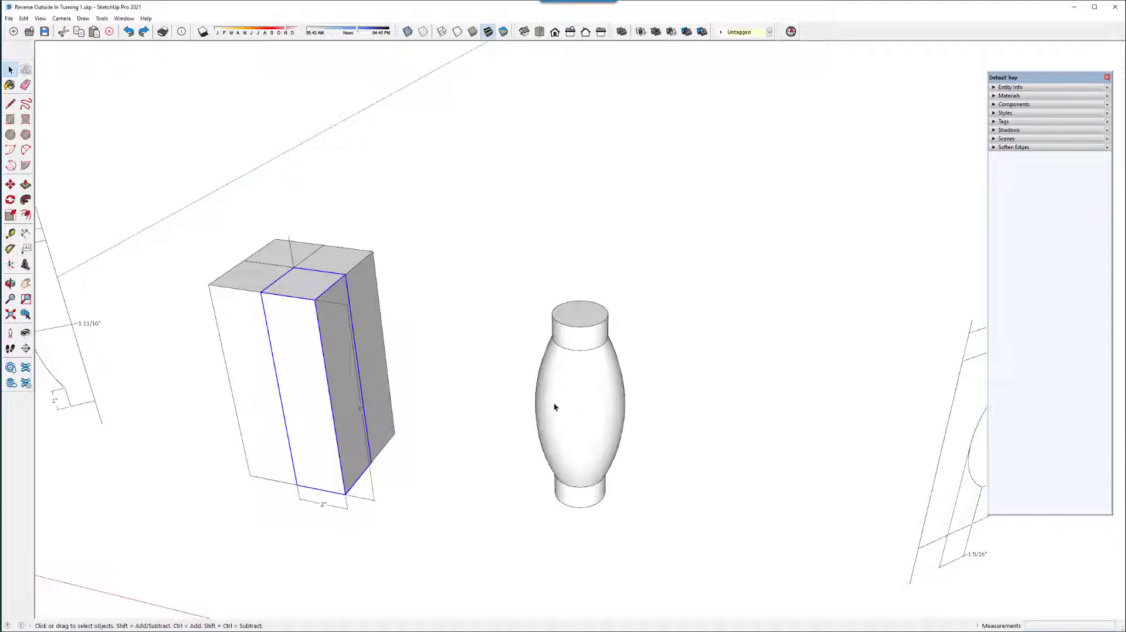
mouse_move(527, 396)
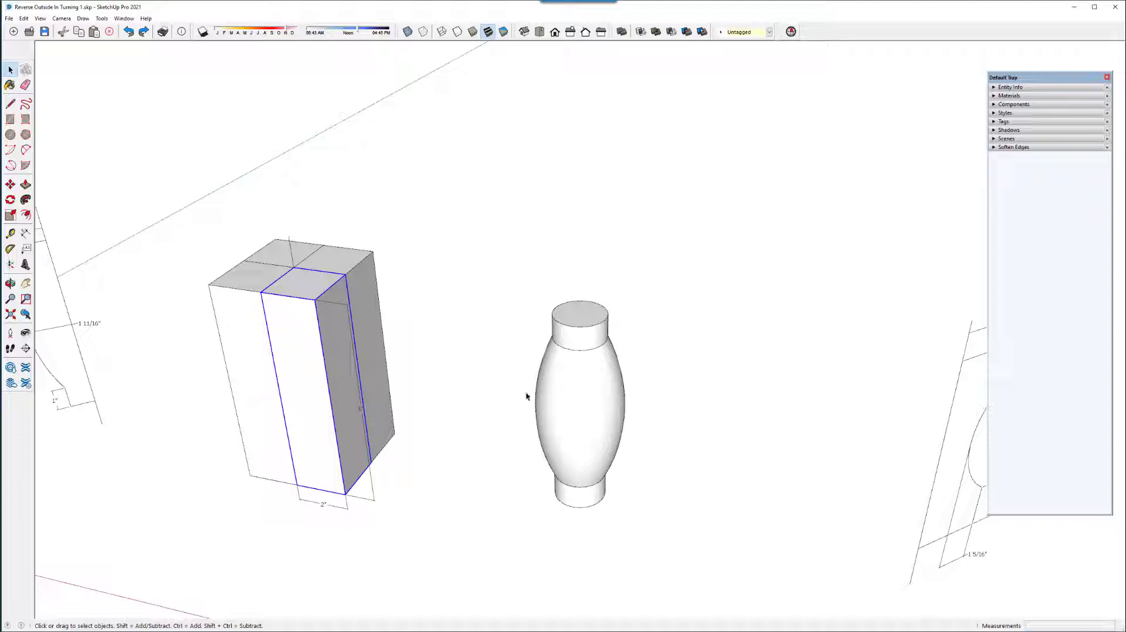
mouse_move(543, 401)
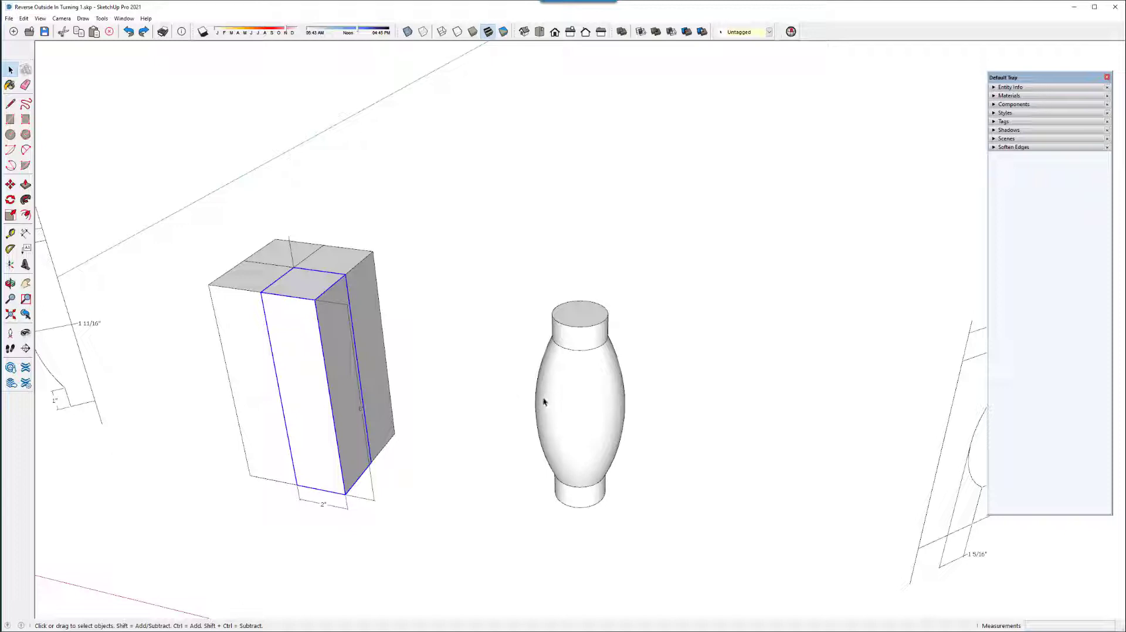
mouse_move(303, 332)
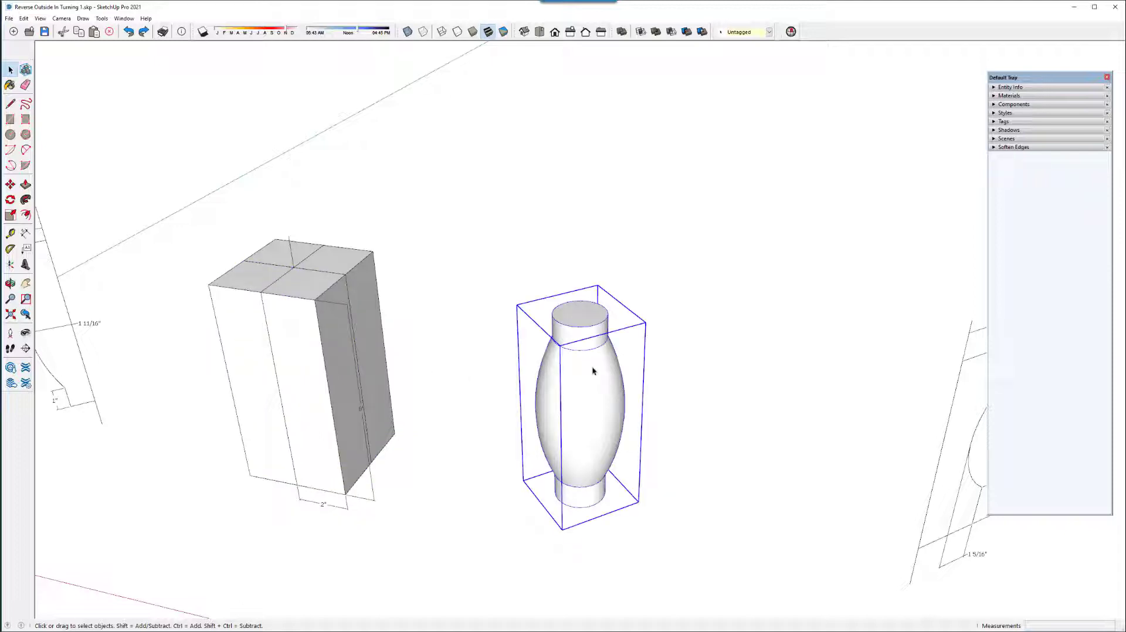
mouse_move(464, 360)
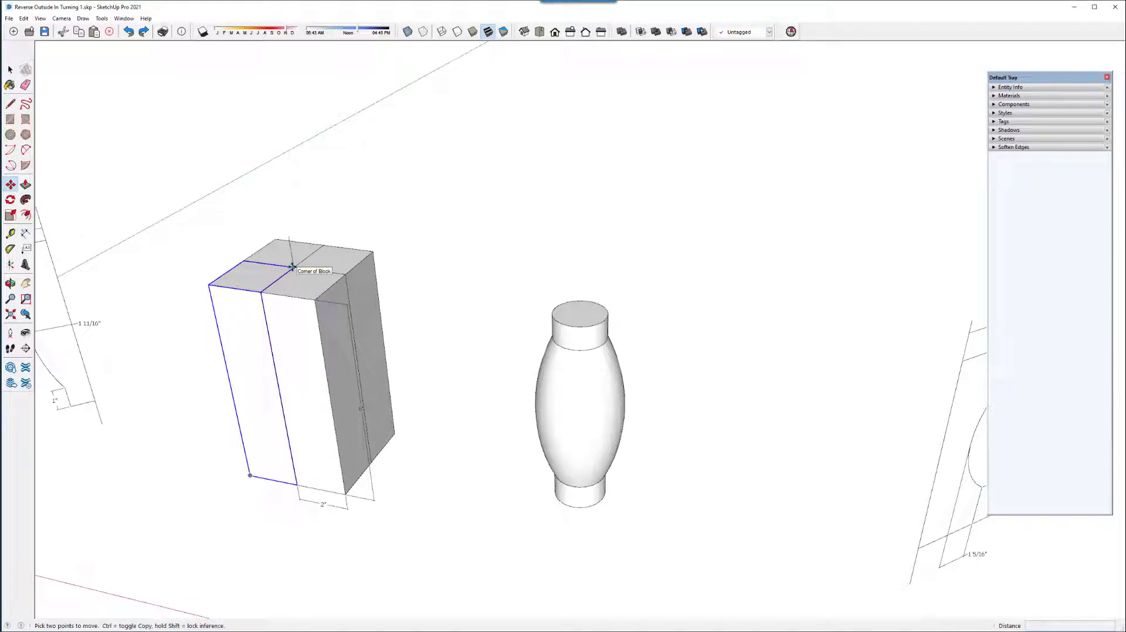
- Copy one quarter piece by its corner and drop it beside the block
drag(293, 267, 427, 297)
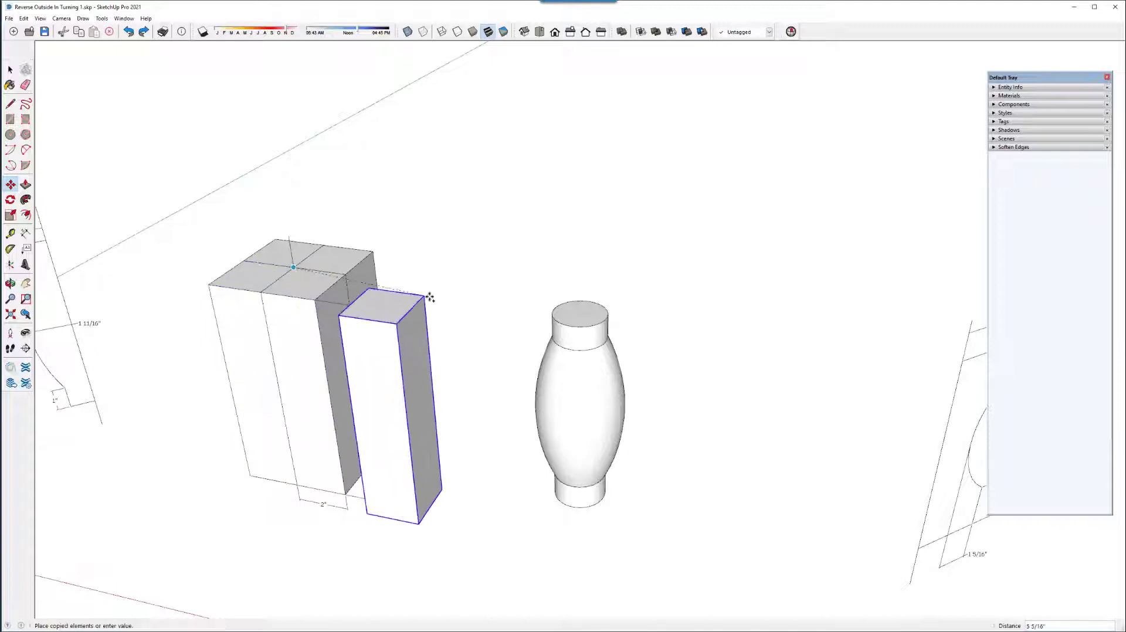
drag(428, 298, 504, 298)
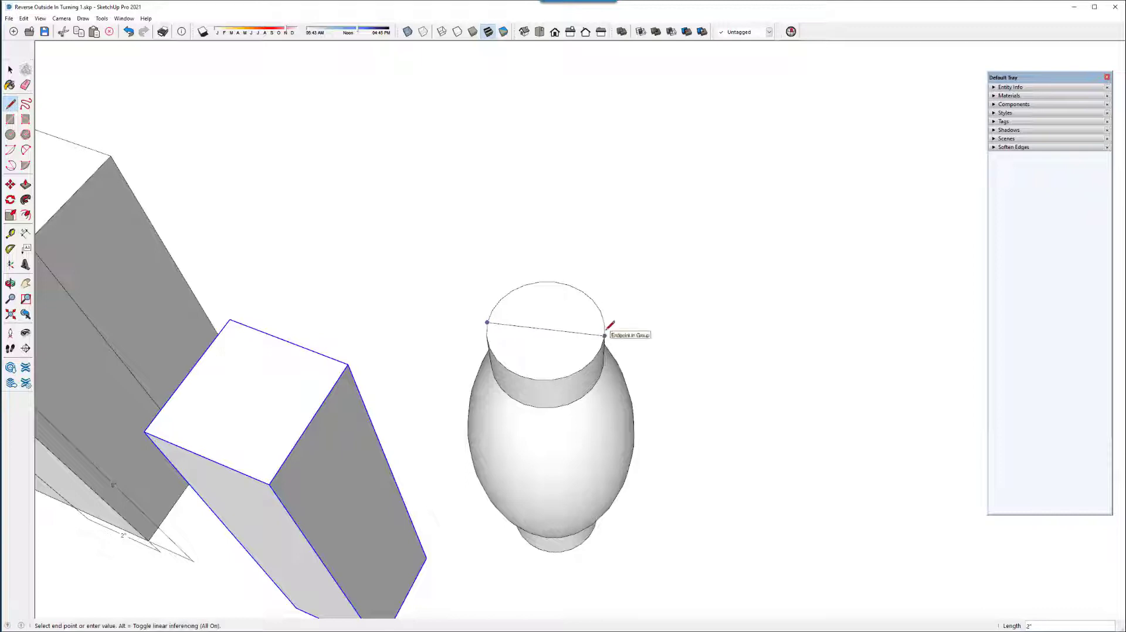
mouse_move(88, 124)
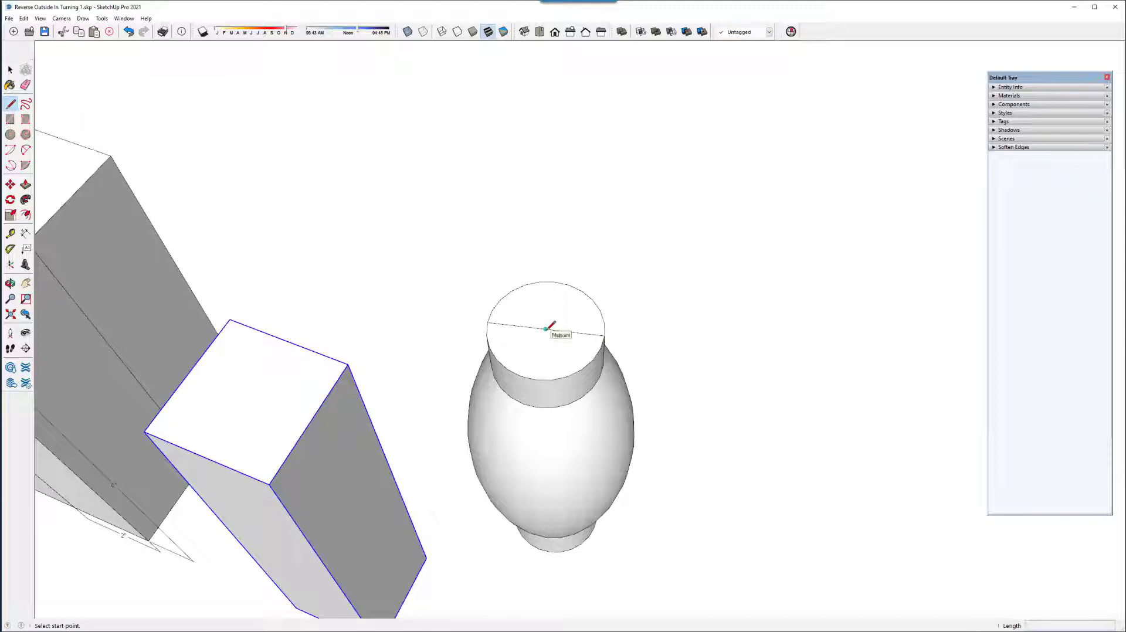
- Start the vertical axis line at the centre of the vase top
click(546, 328)
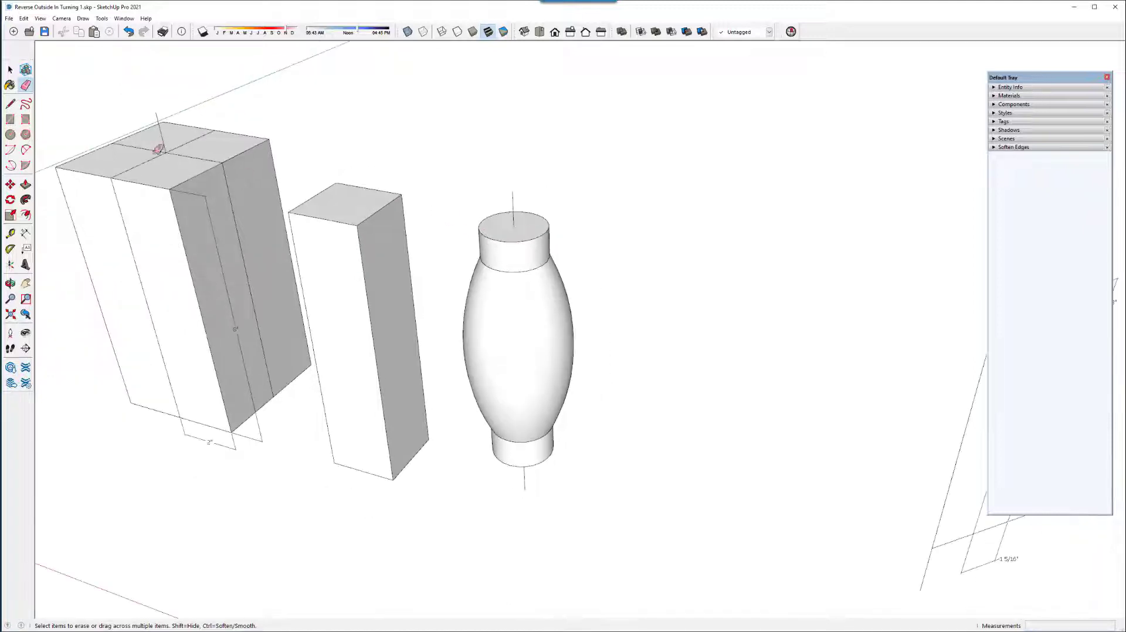
mouse_move(10, 119)
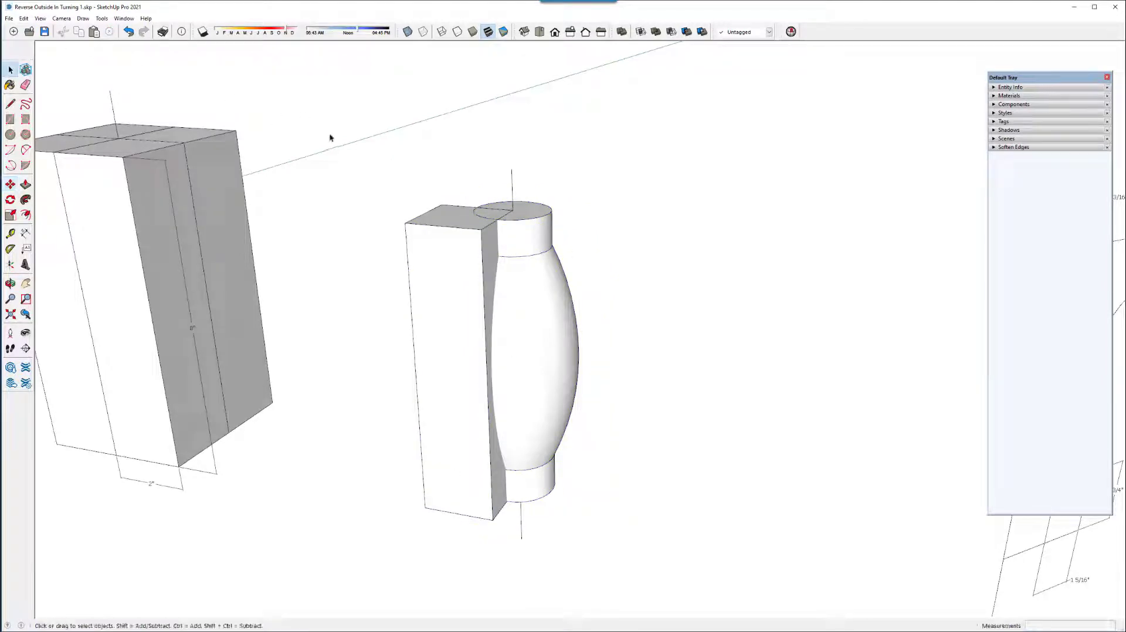
- Explode the quarter piece and vase and intersect their faces
click(567, 446)
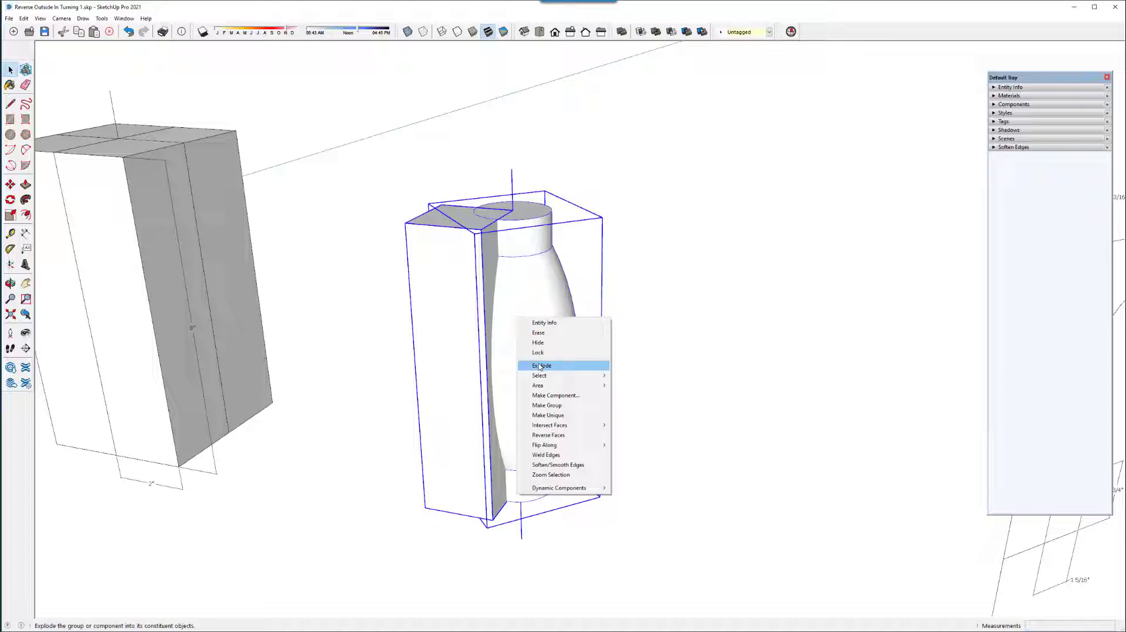
click(542, 366)
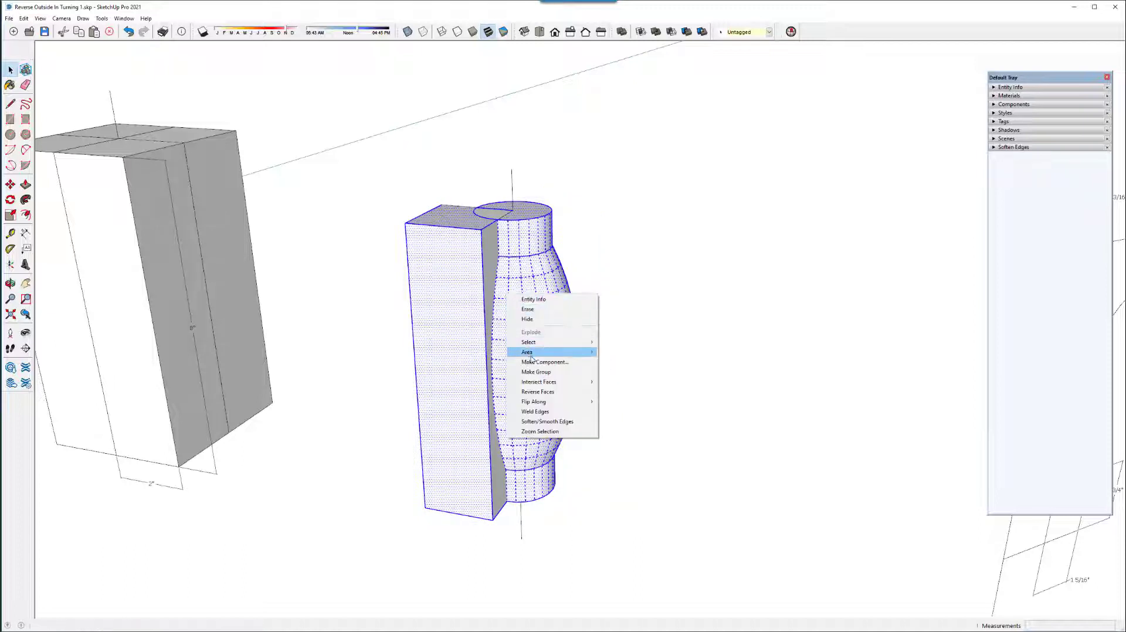
mouse_move(538, 382)
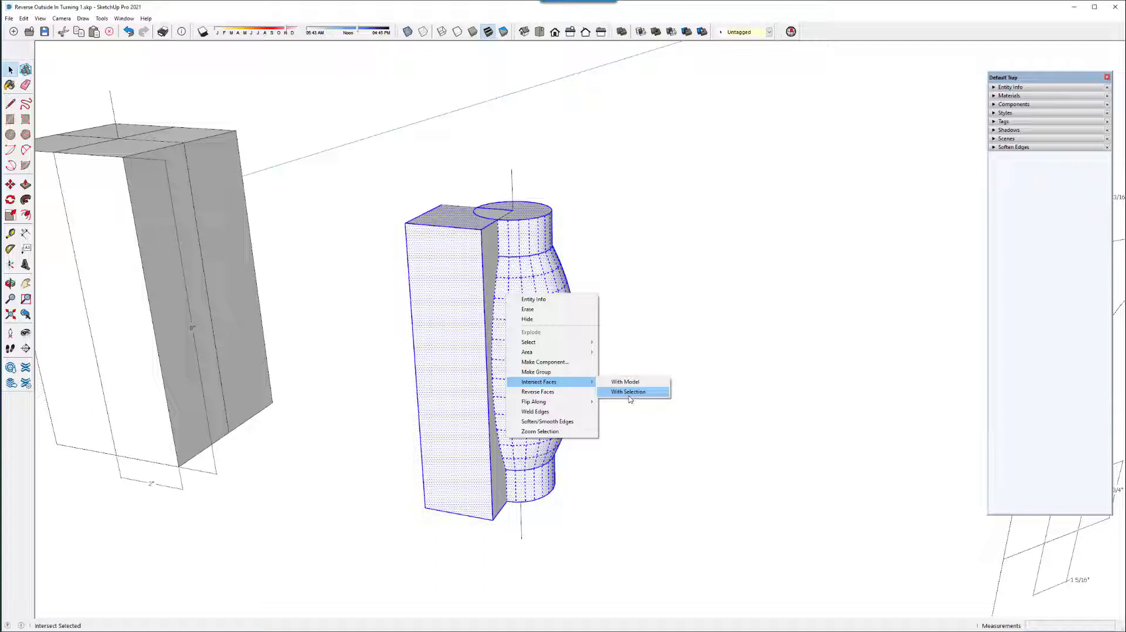
click(628, 392)
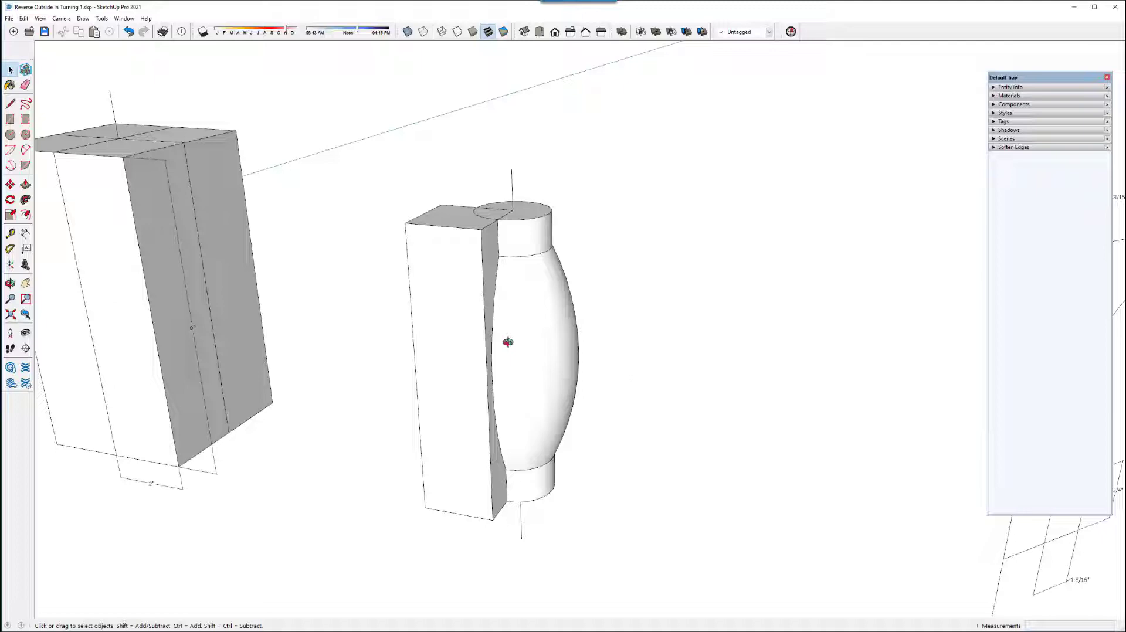
- Switch the face style to X-ray so the turned vase shows through
click(488, 32)
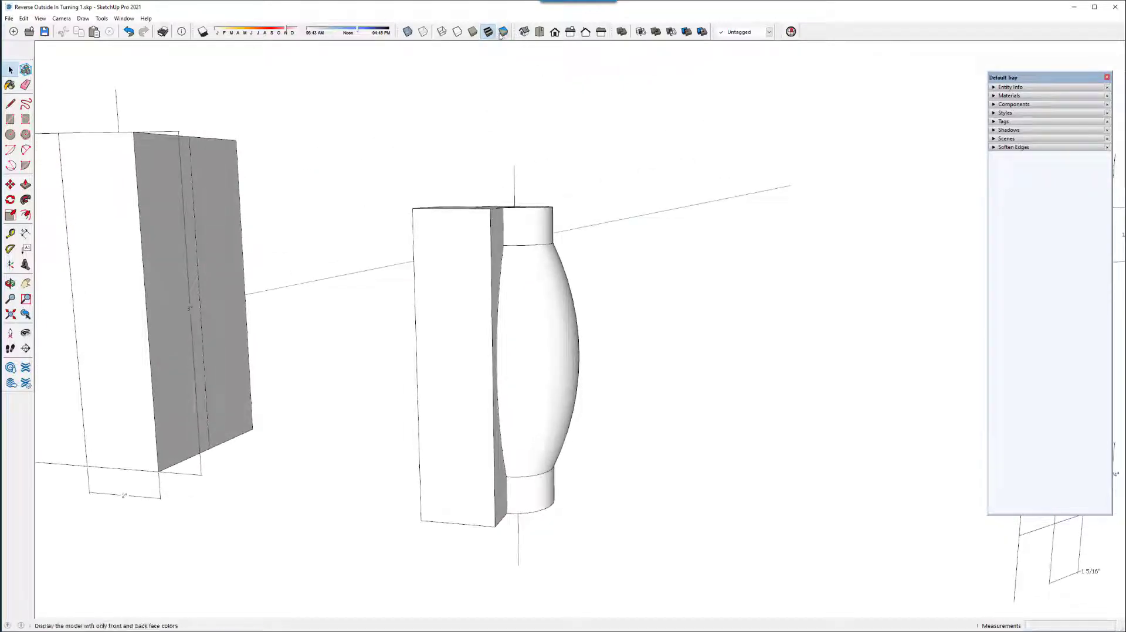
click(407, 31)
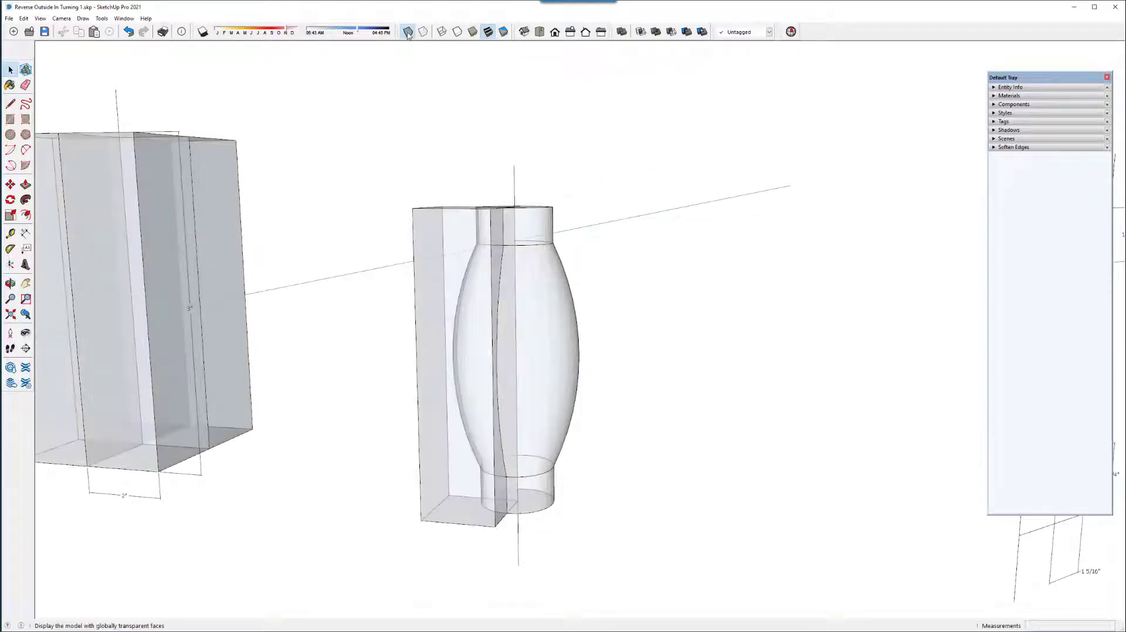
click(406, 30)
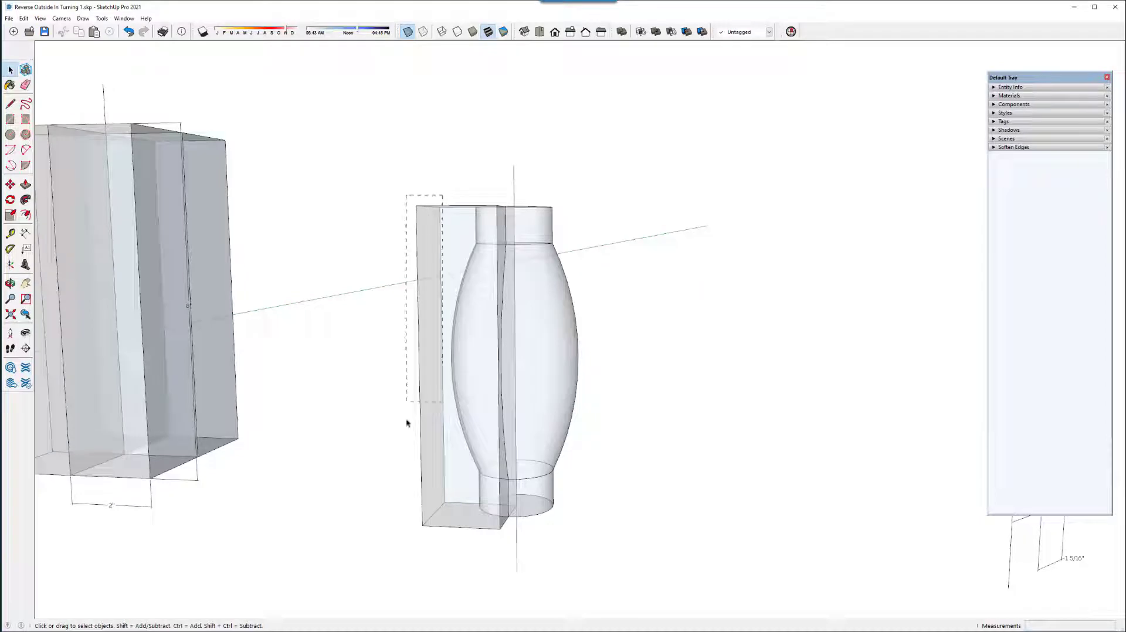
click(446, 360)
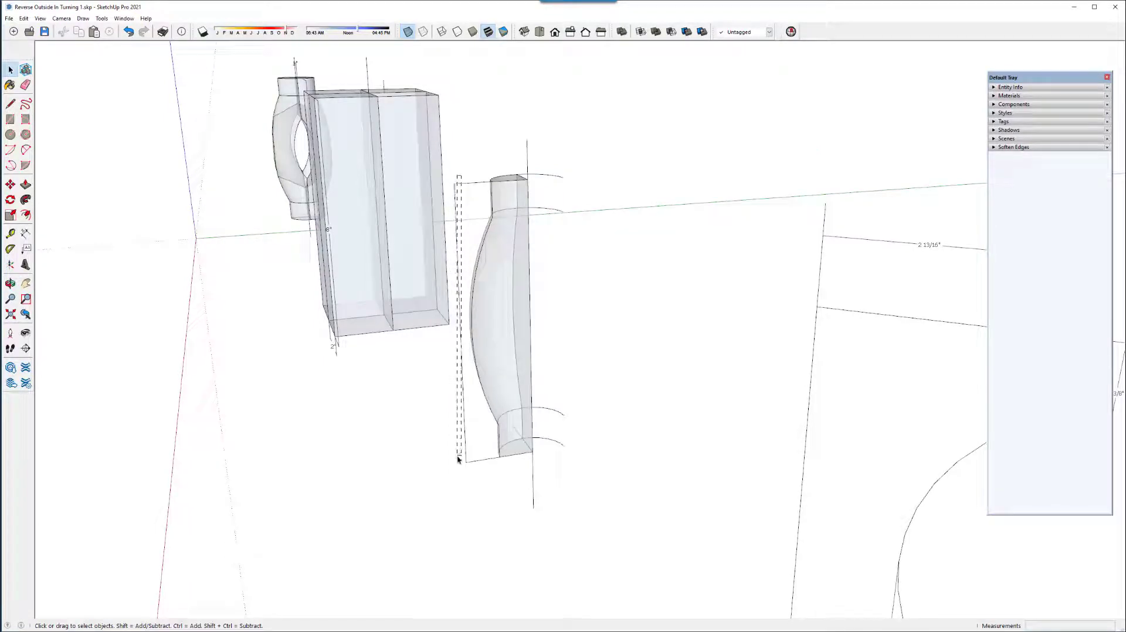
click(470, 324)
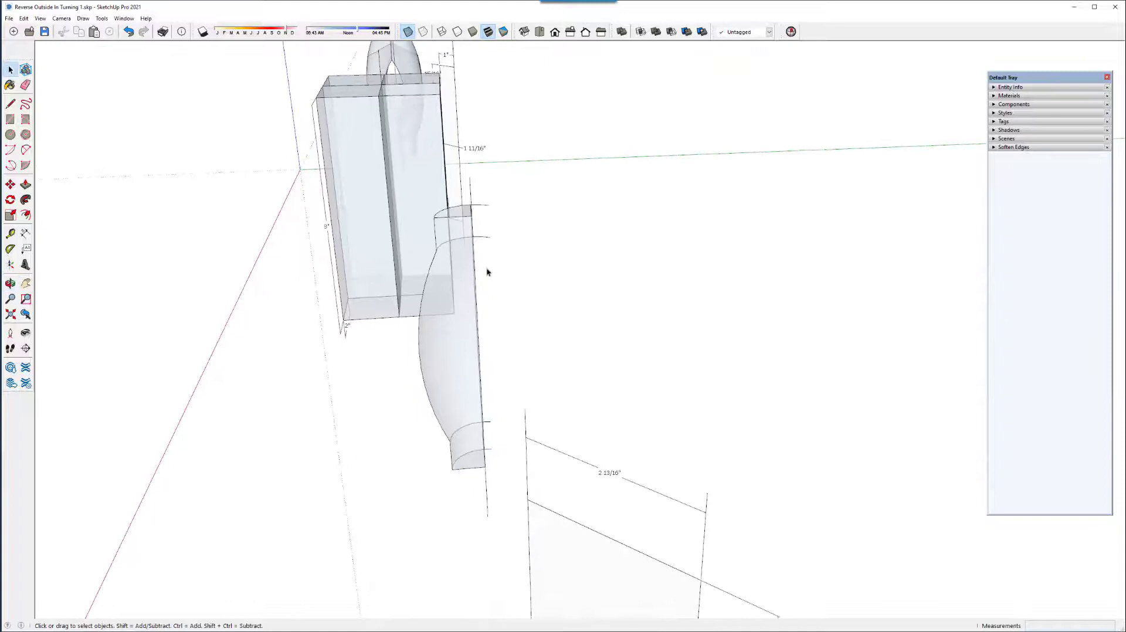
drag(494, 186, 494, 366)
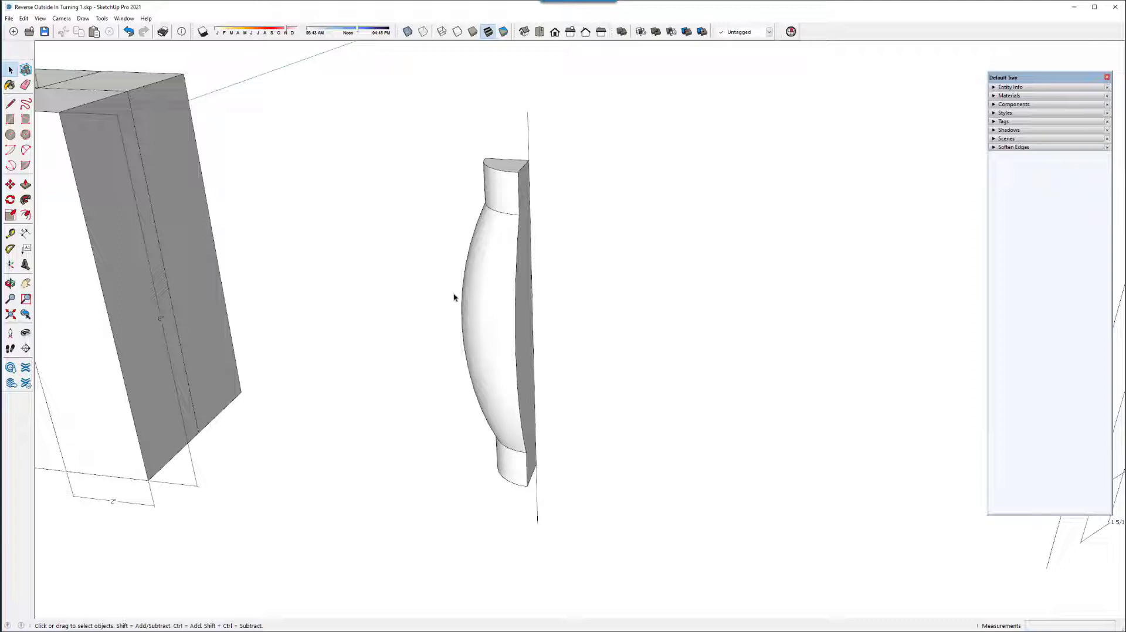
mouse_move(495, 301)
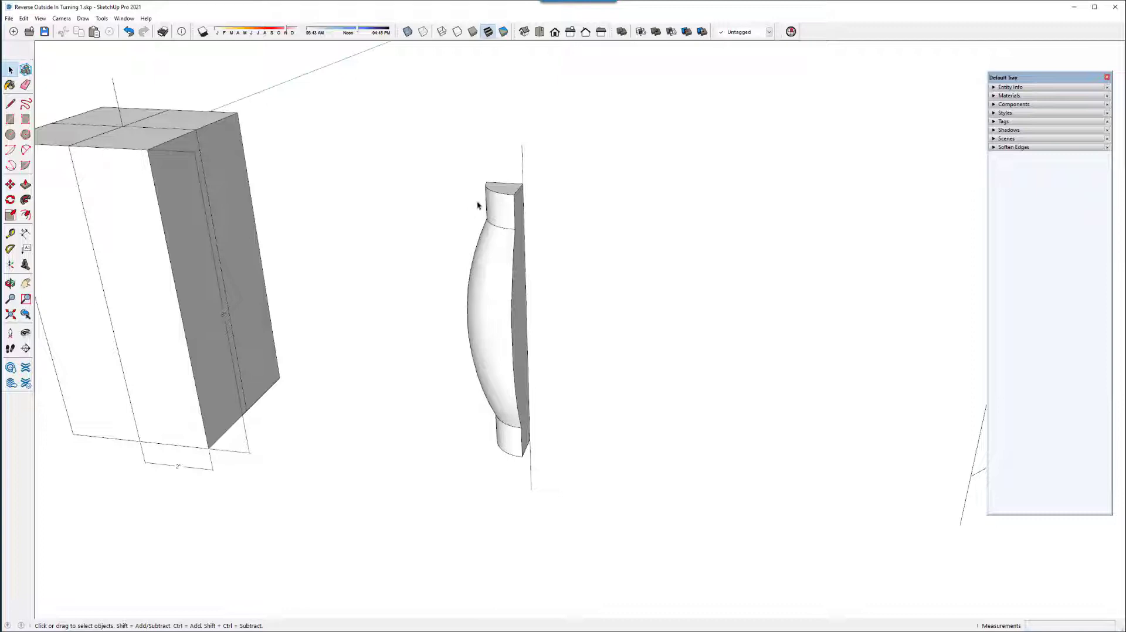
mouse_move(305, 189)
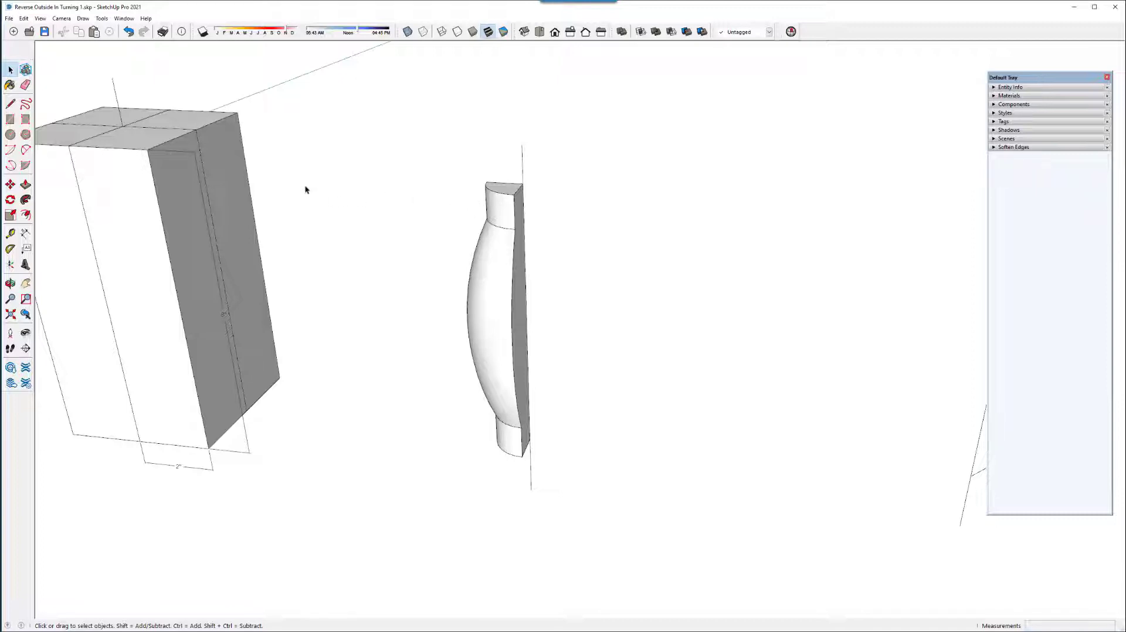
mouse_move(11, 185)
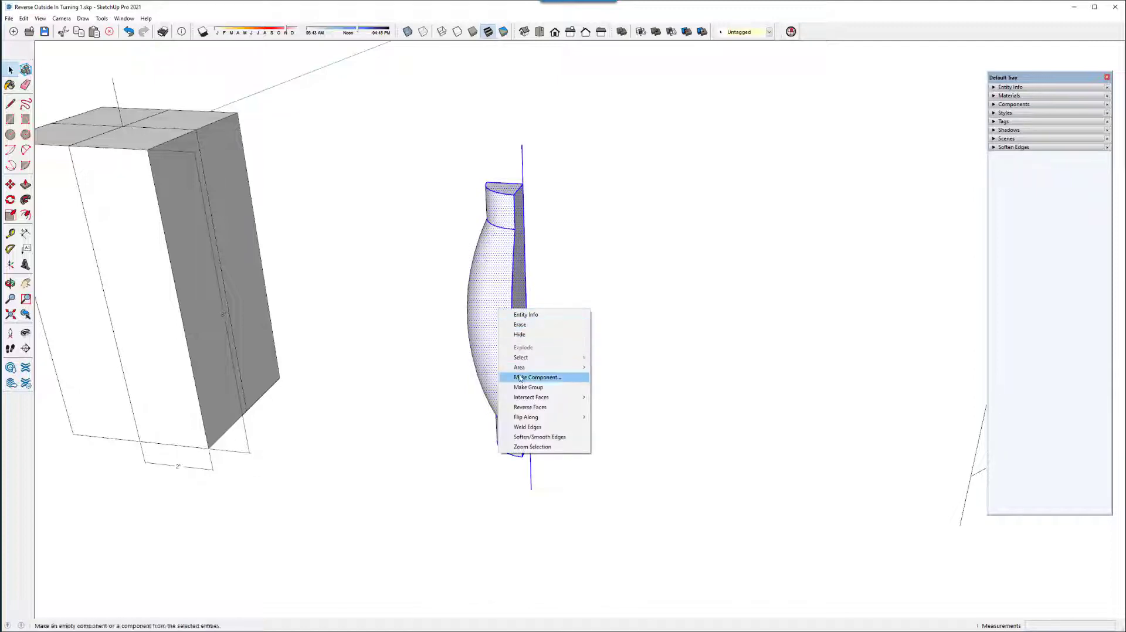
- Create a component from the quarter slice and begin copying it around the axis
click(538, 378)
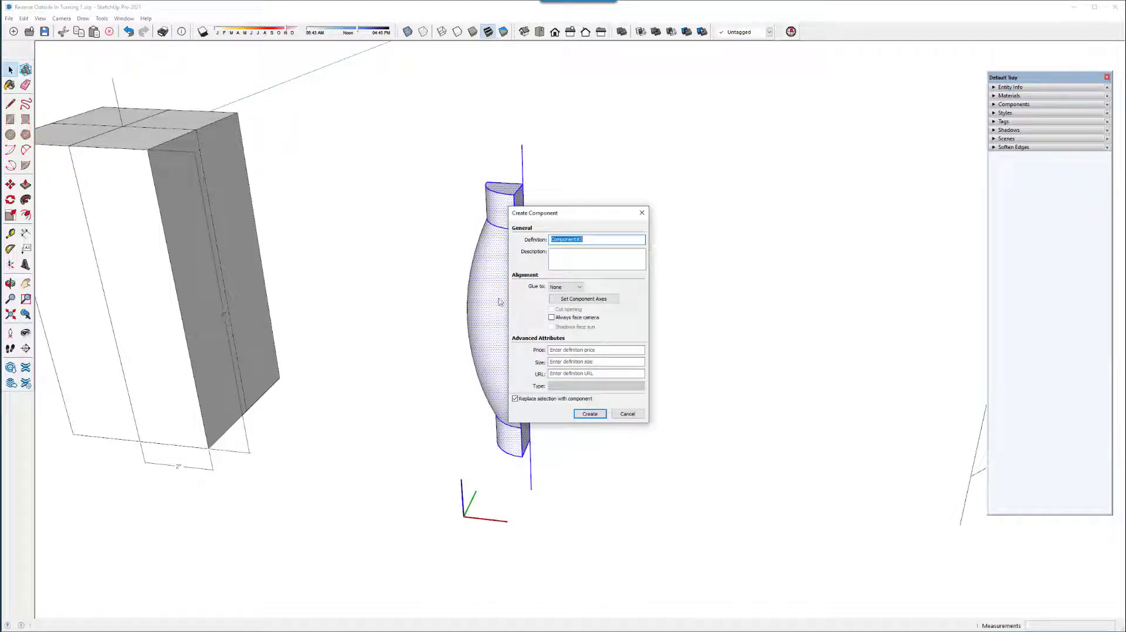
click(589, 414)
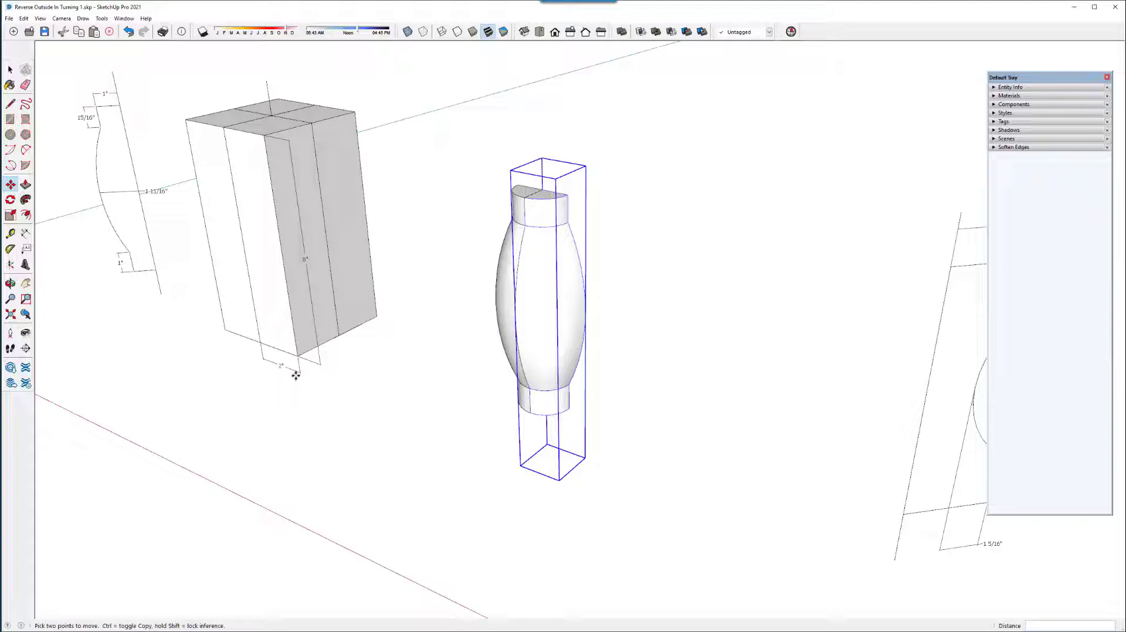
mouse_move(305, 372)
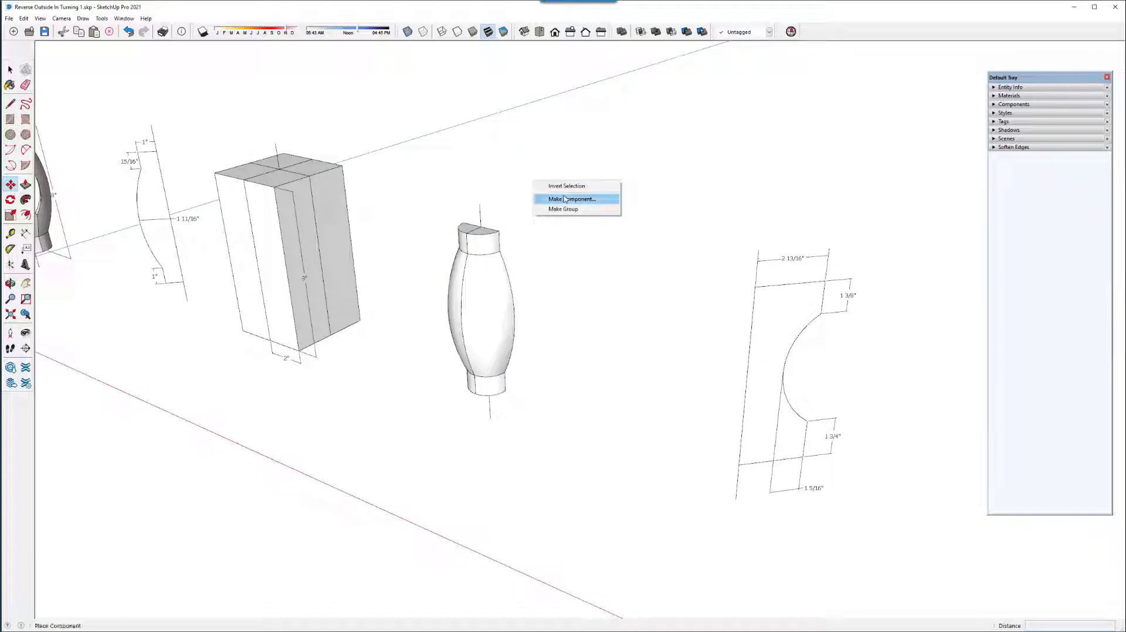
mouse_move(523, 209)
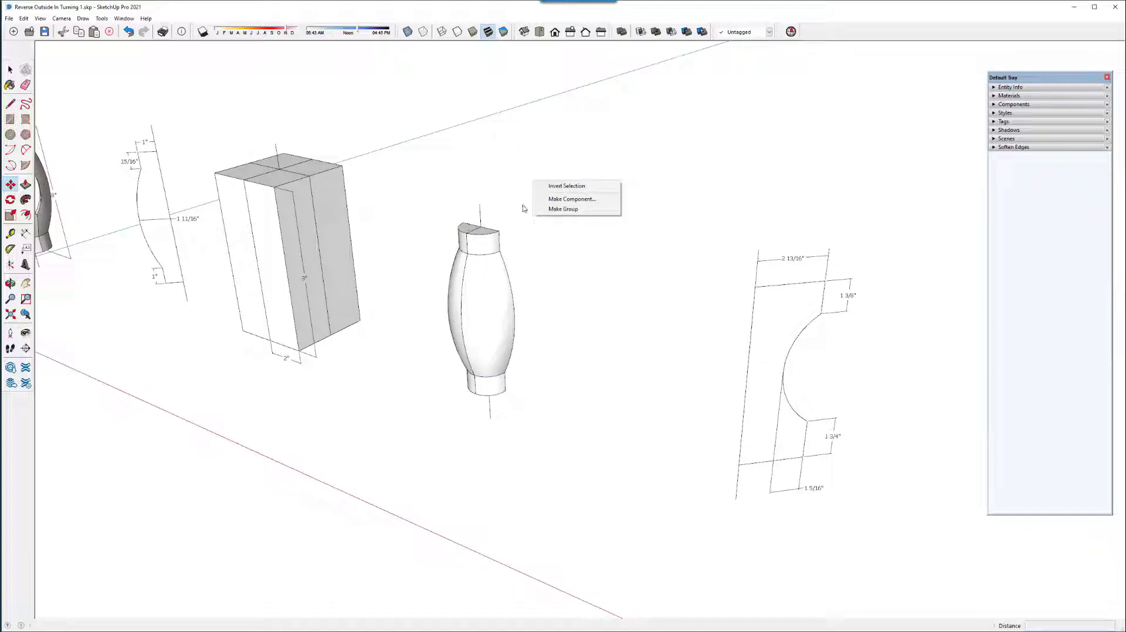
click(563, 209)
text(2)
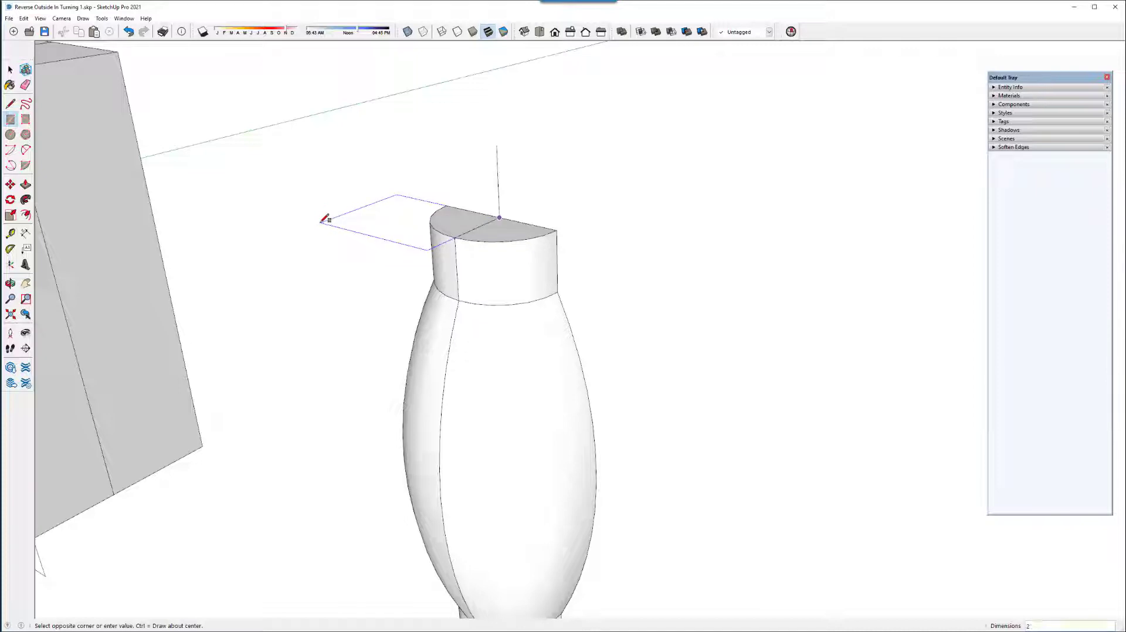
- Finish the flat rectangle on the vase top from the axis outward
click(327, 219)
text(,2)
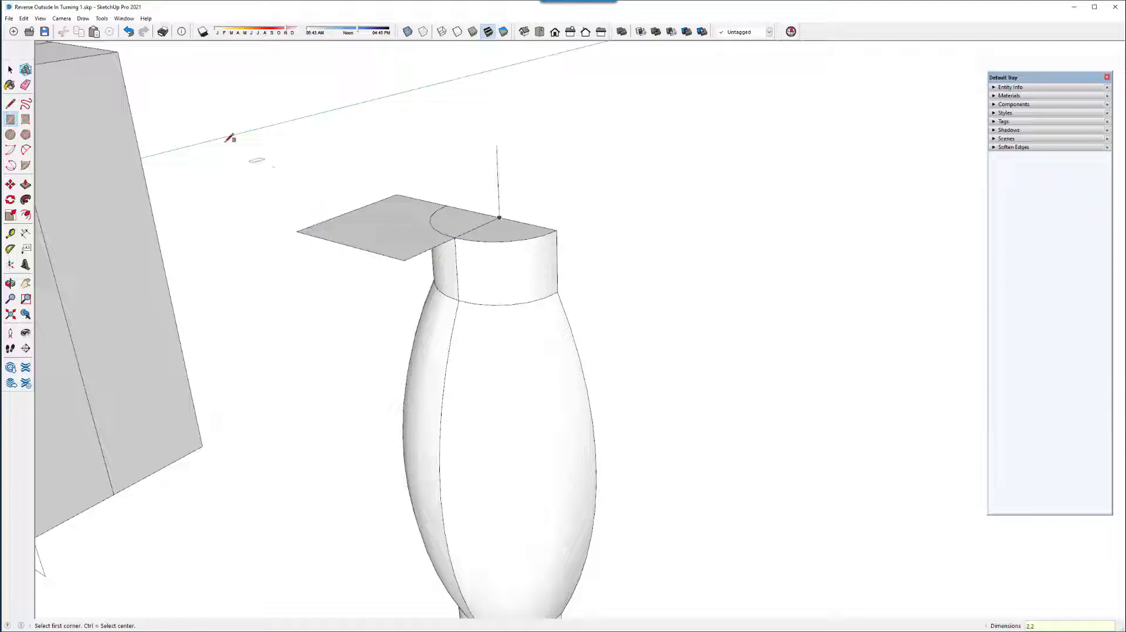
click(10, 103)
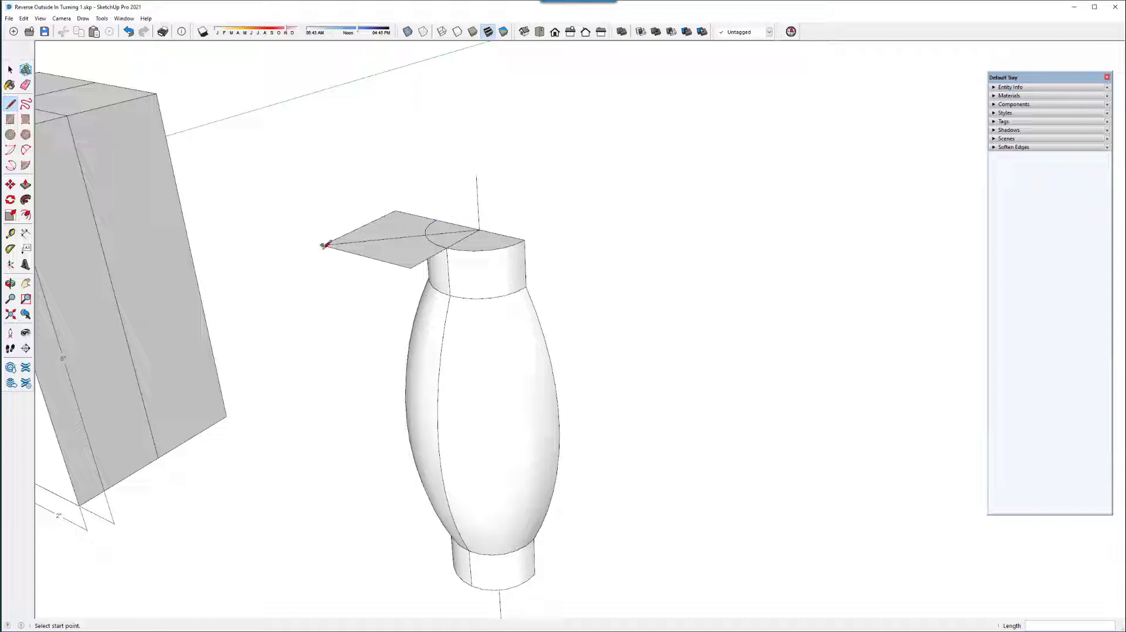
mouse_move(325, 244)
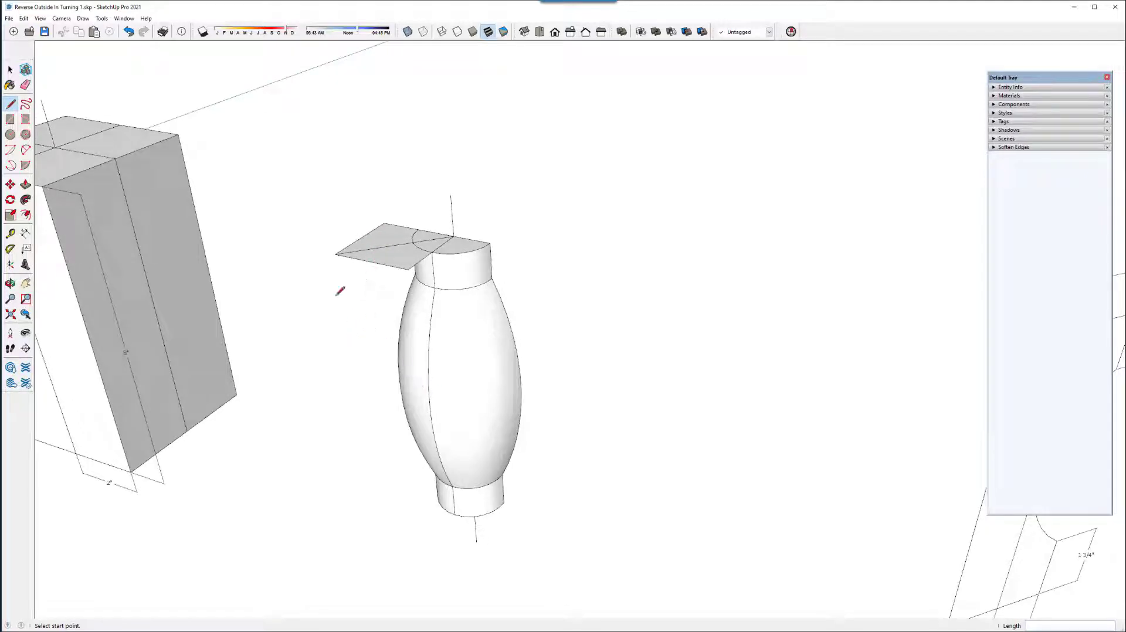
mouse_move(433, 439)
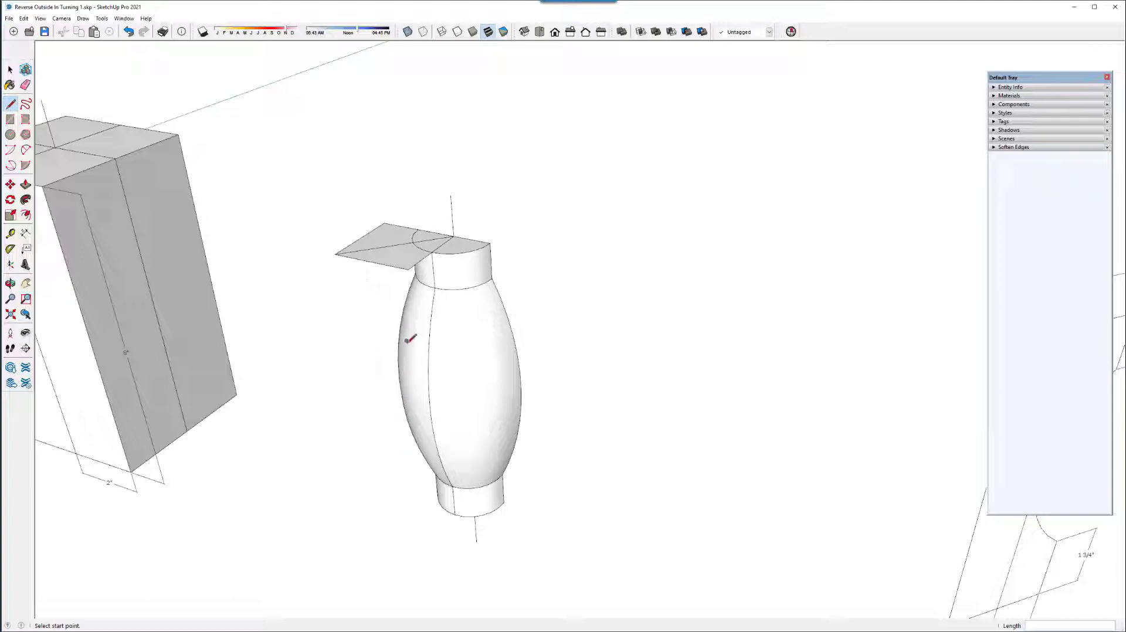
mouse_move(473, 373)
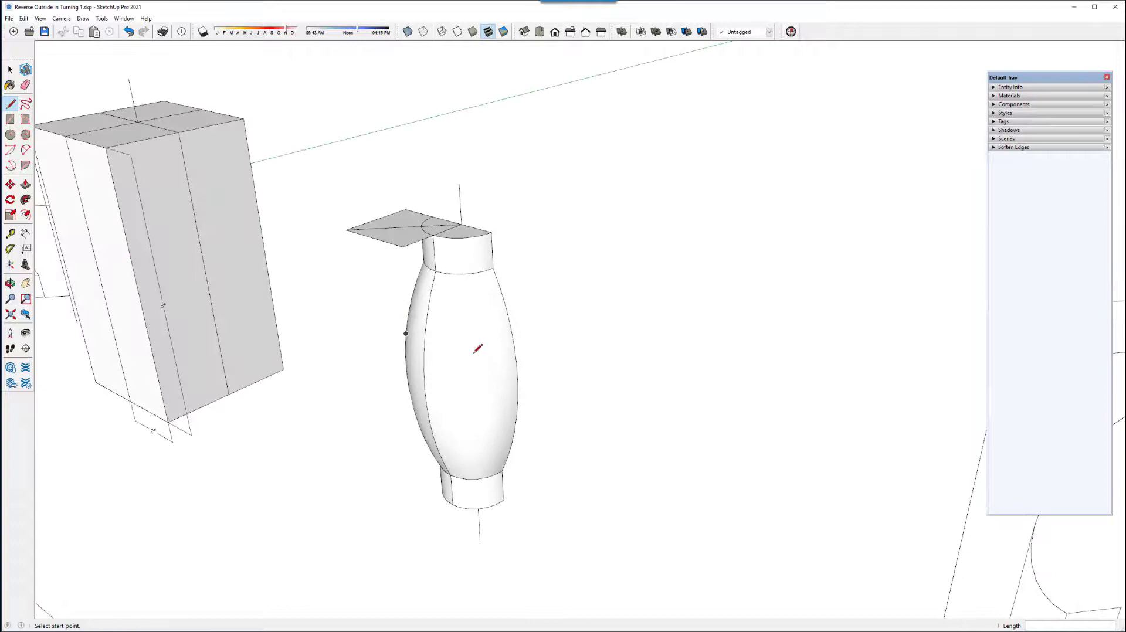
mouse_move(484, 407)
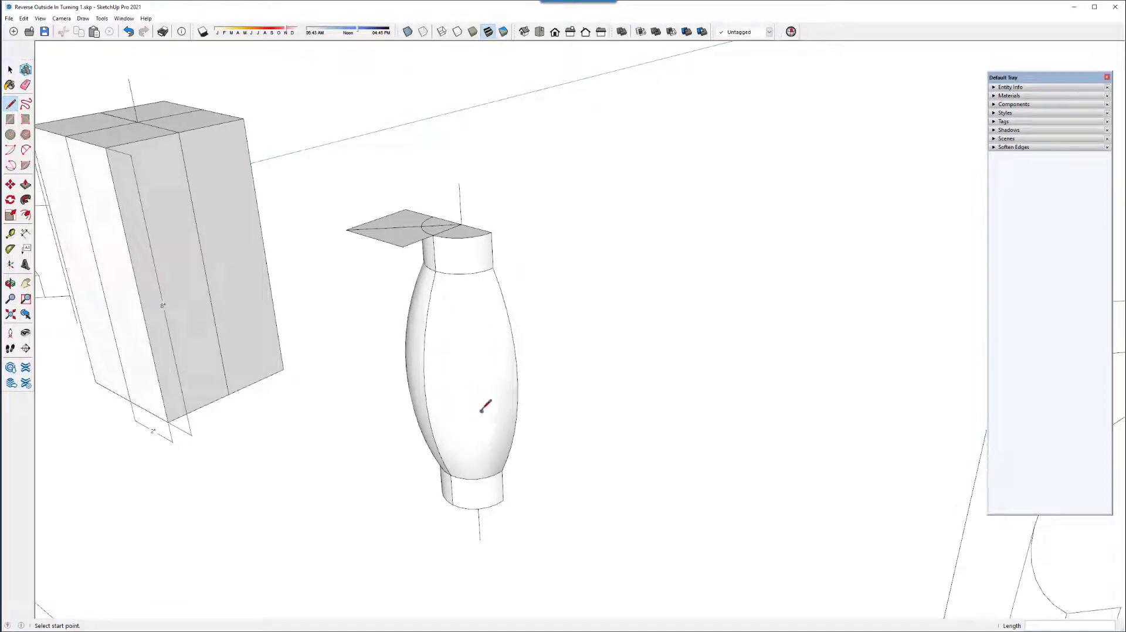
mouse_move(460, 327)
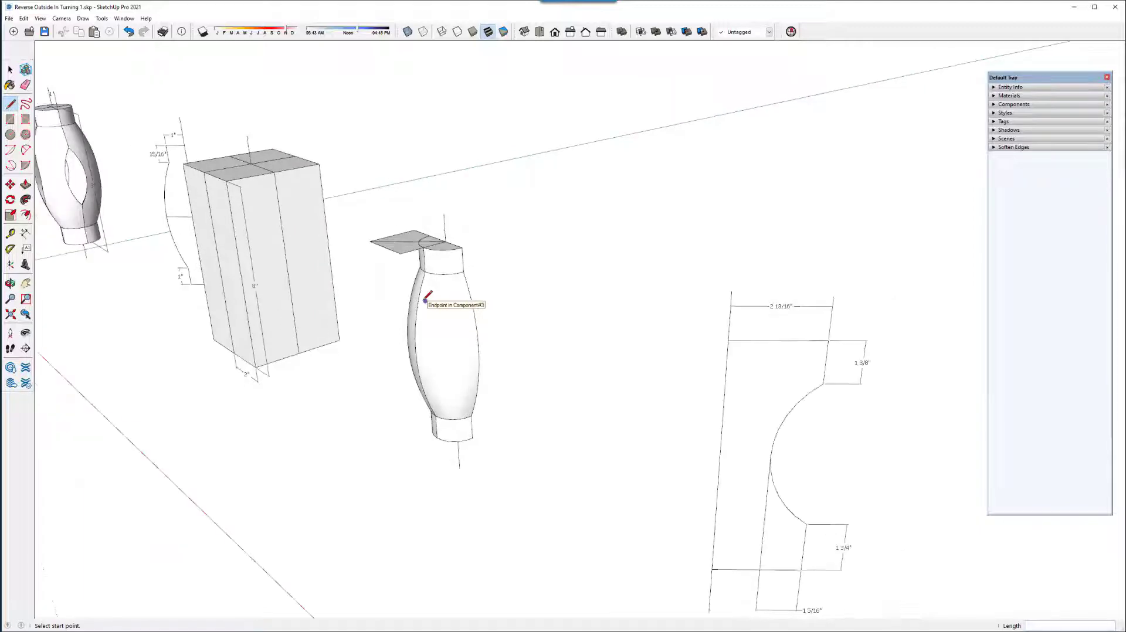
mouse_move(425, 251)
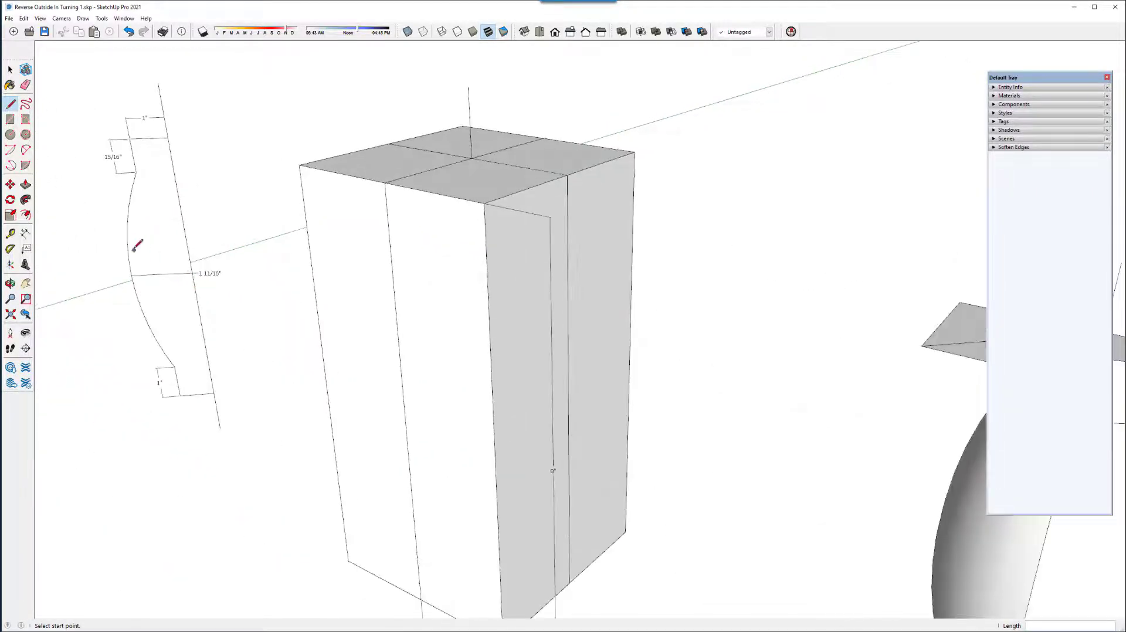
mouse_move(219, 270)
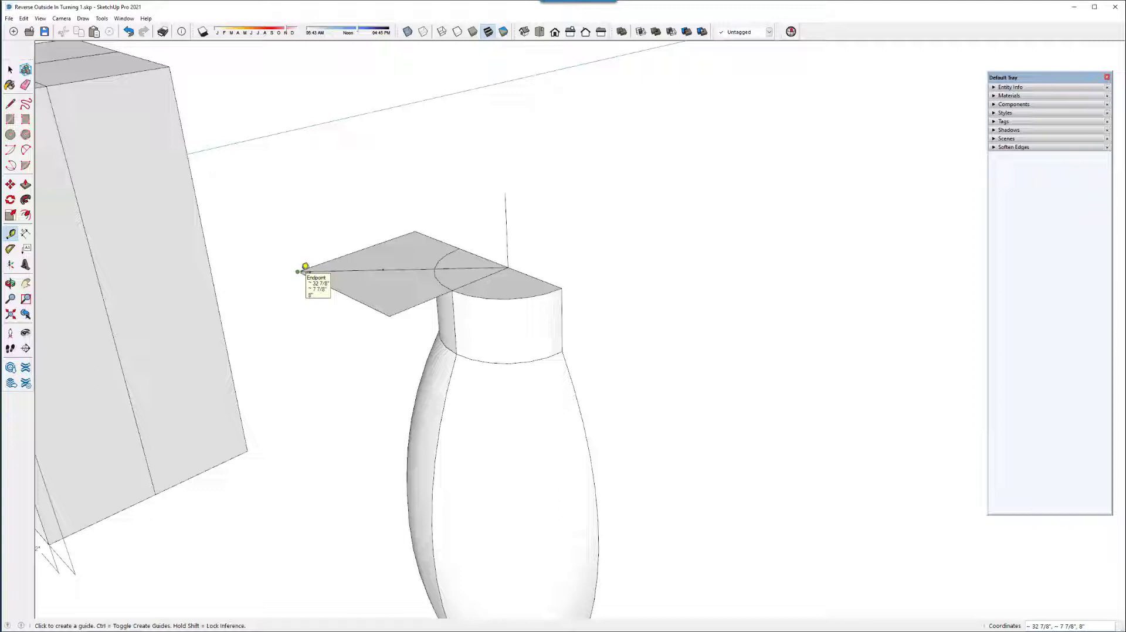
mouse_move(301, 240)
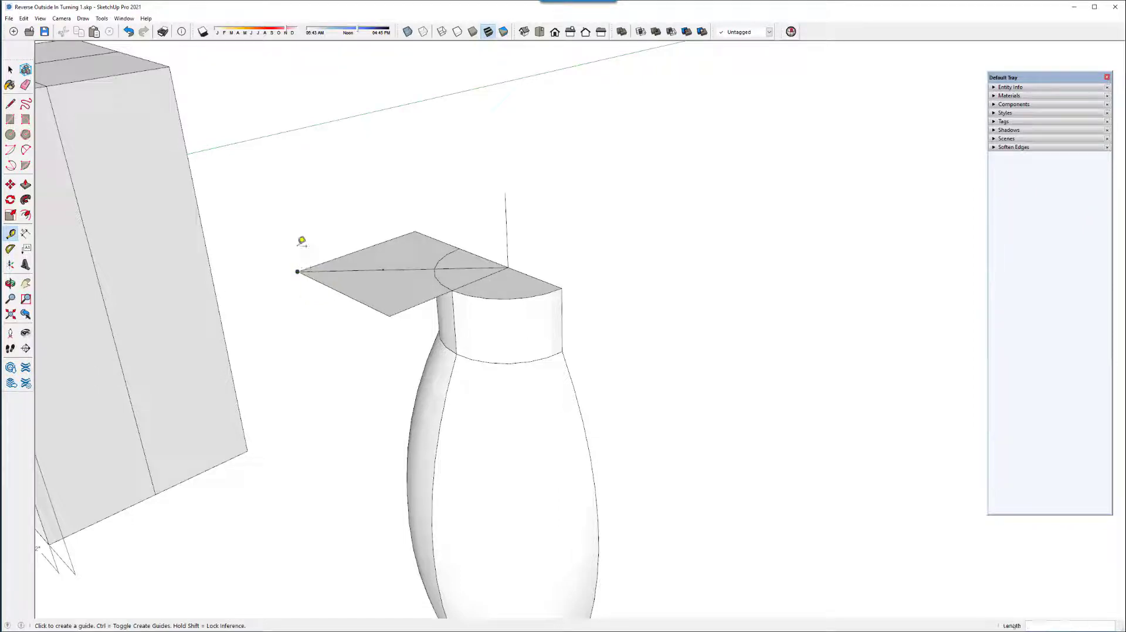
mouse_move(293, 235)
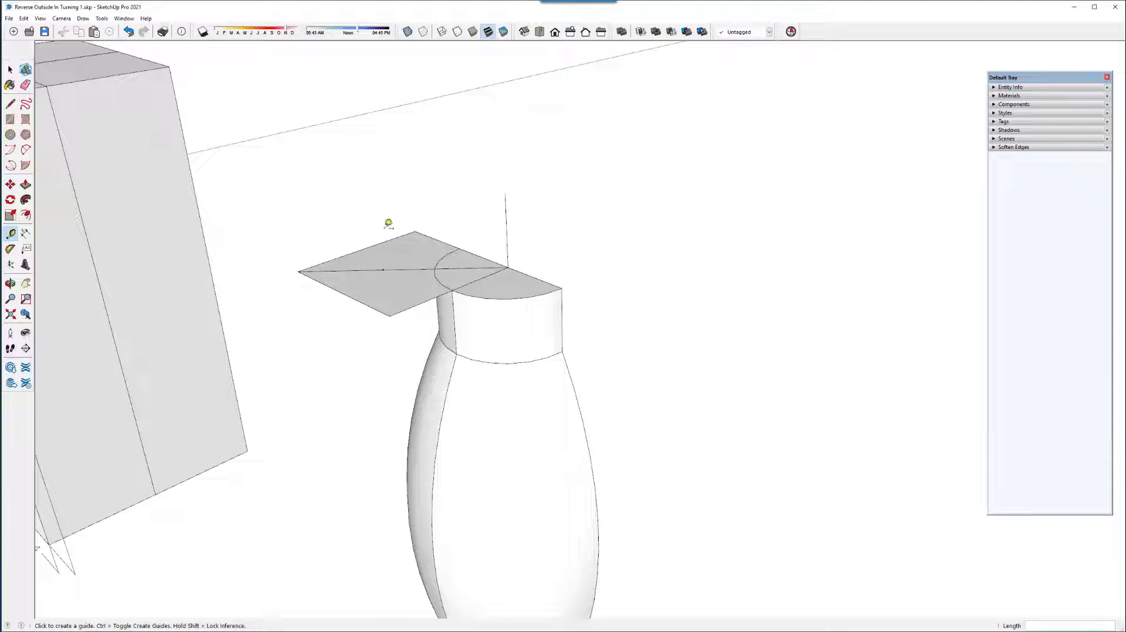
mouse_move(354, 315)
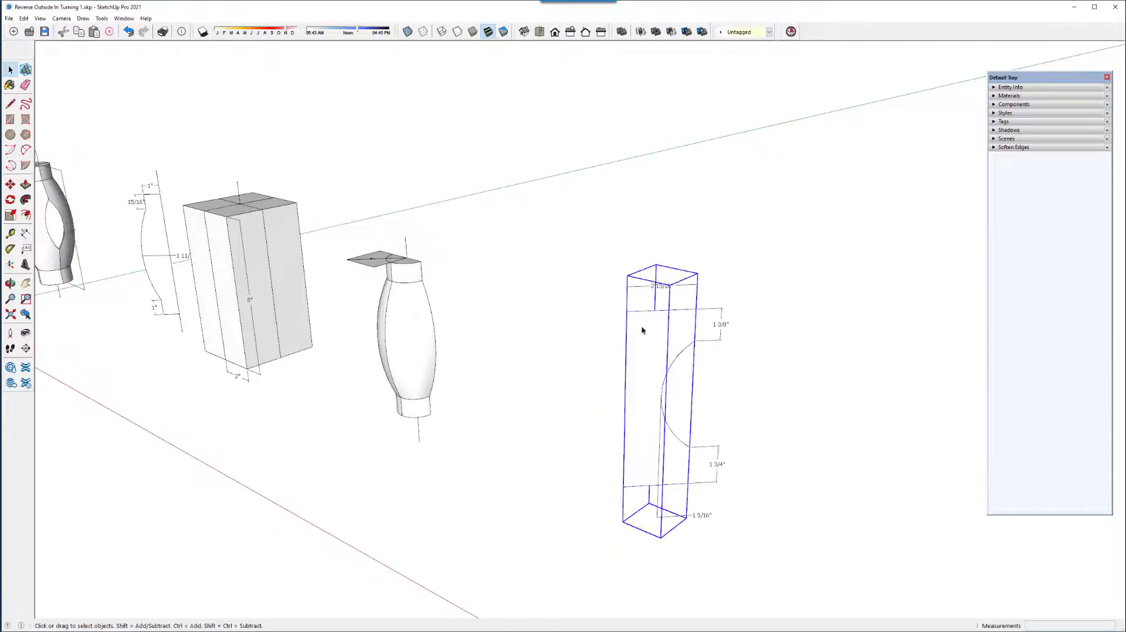
mouse_move(640, 329)
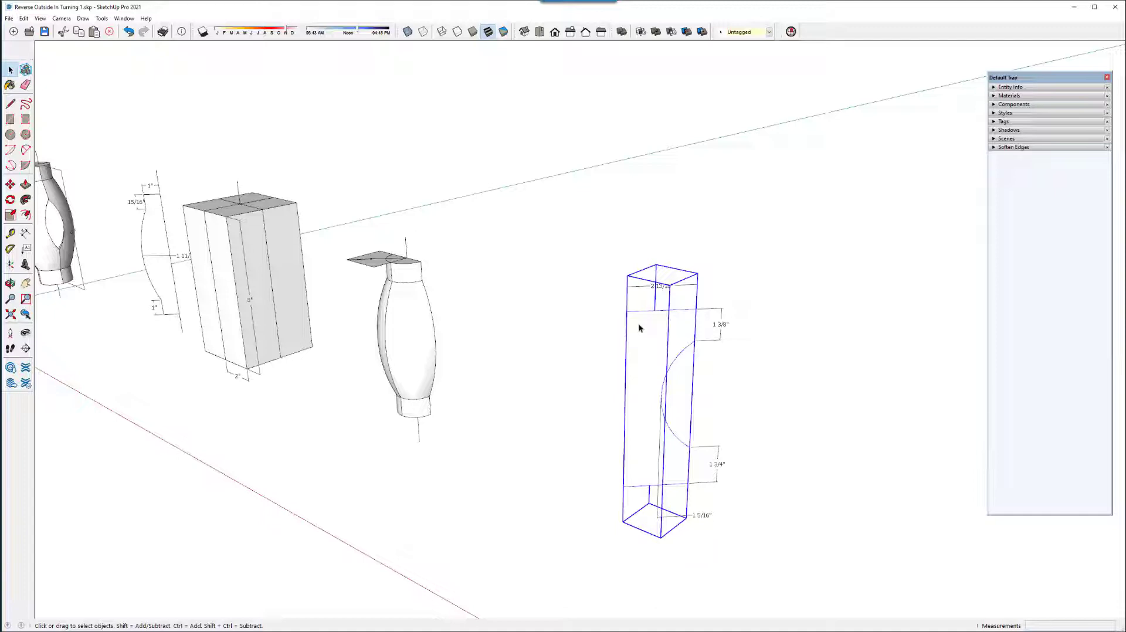
- Draw a small circular path at the cove profile's top corner
right_click(650, 328)
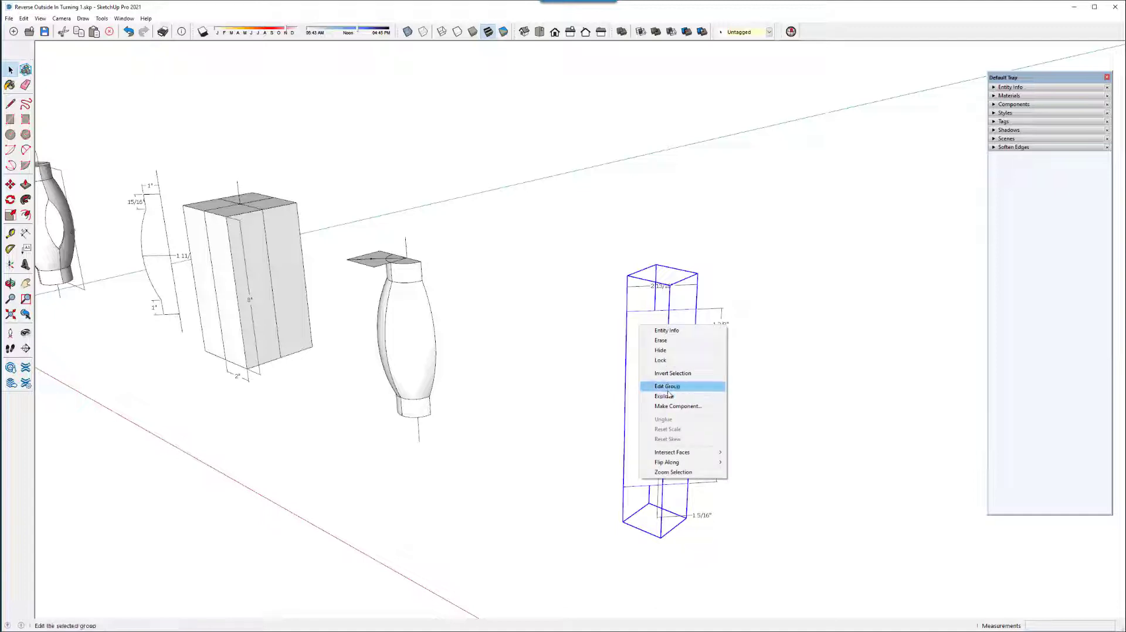
mouse_move(570, 305)
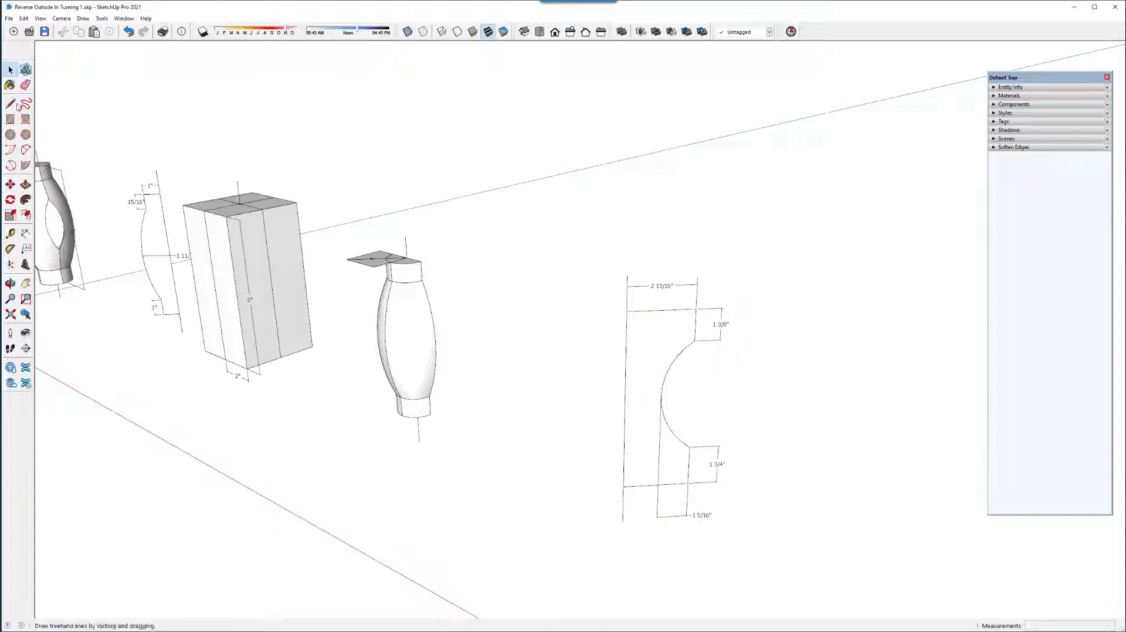
click(11, 135)
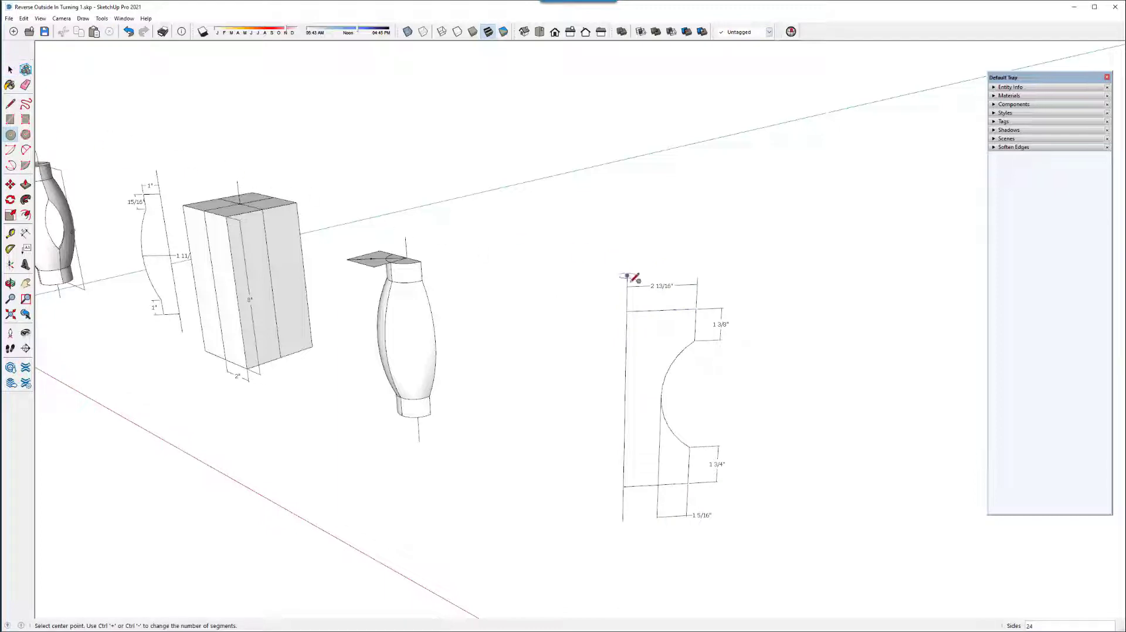
mouse_move(626, 311)
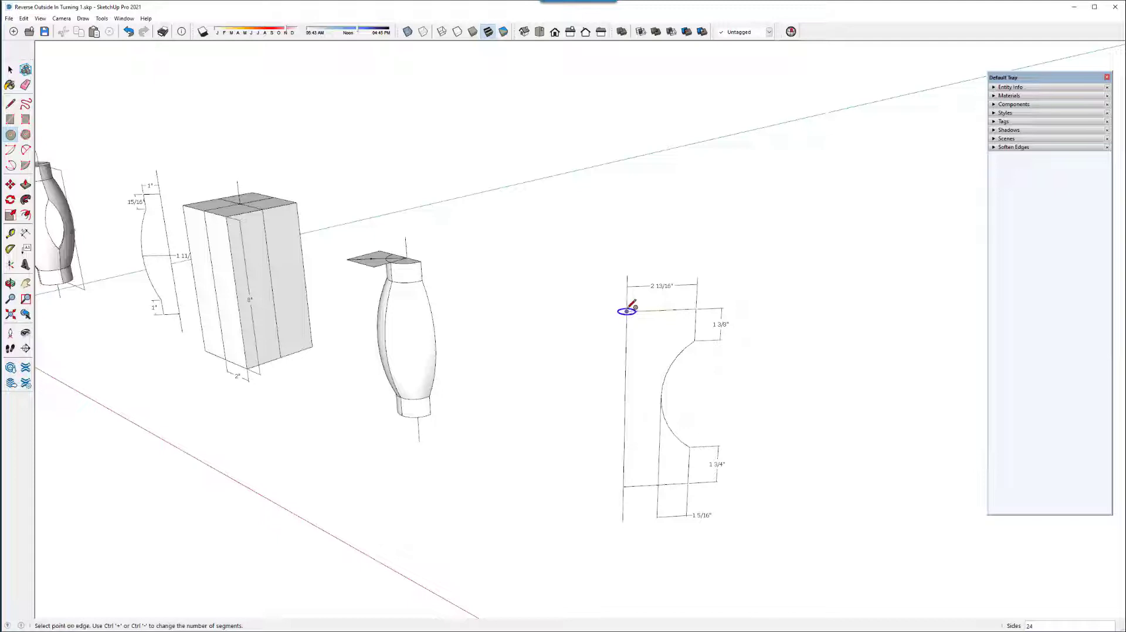
drag(625, 311, 695, 308)
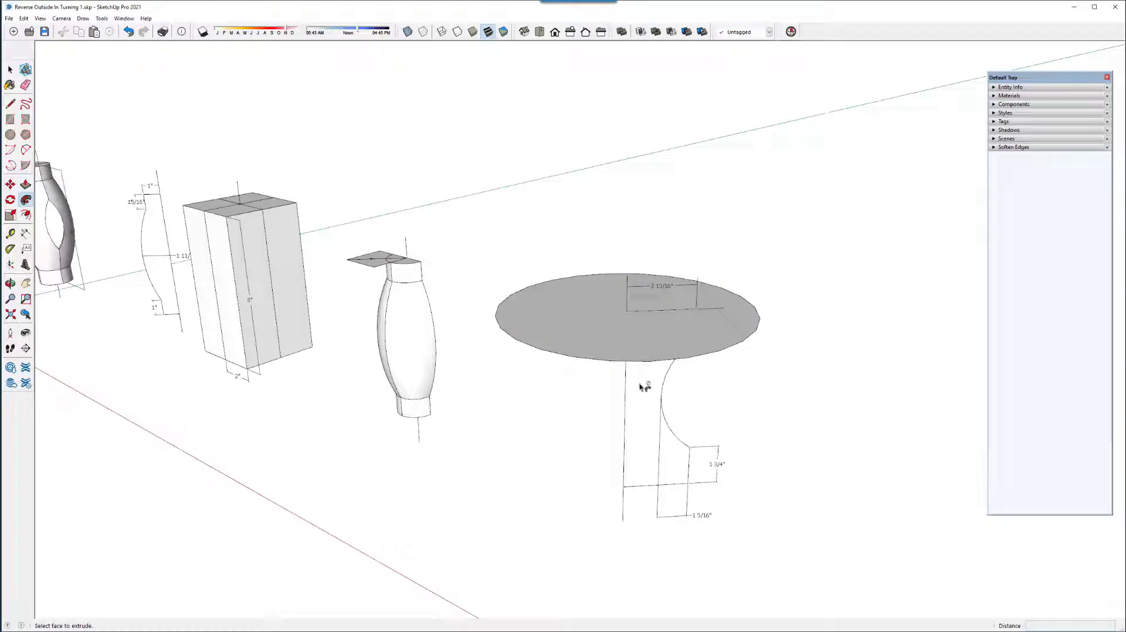
- Follow Me the profile around the circle and erase the leftover path disc
click(644, 402)
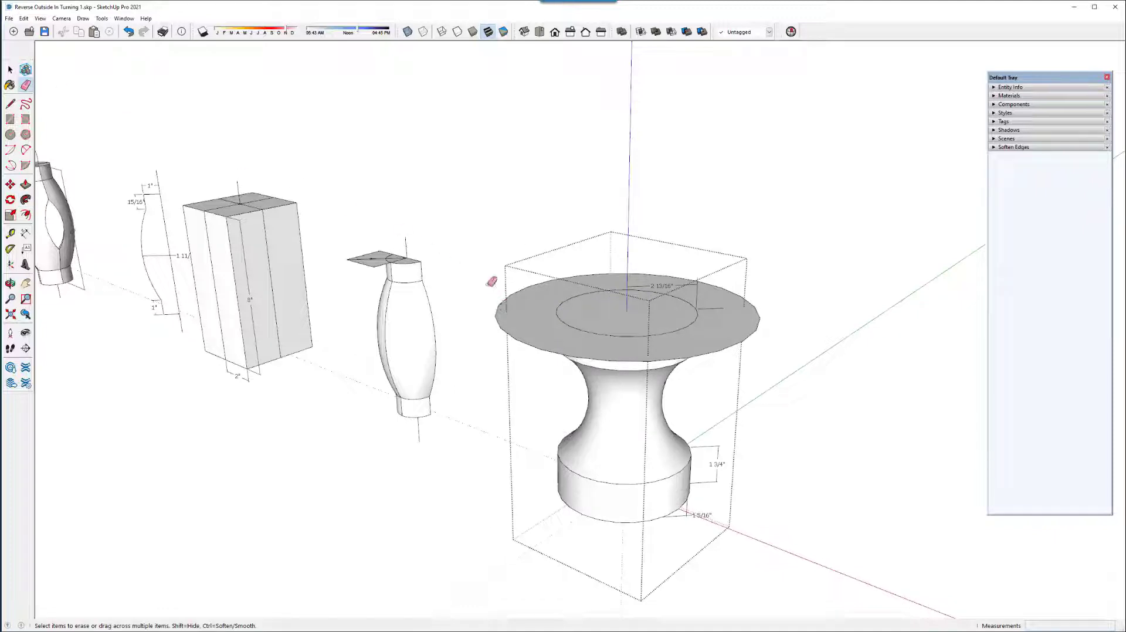
click(625, 317)
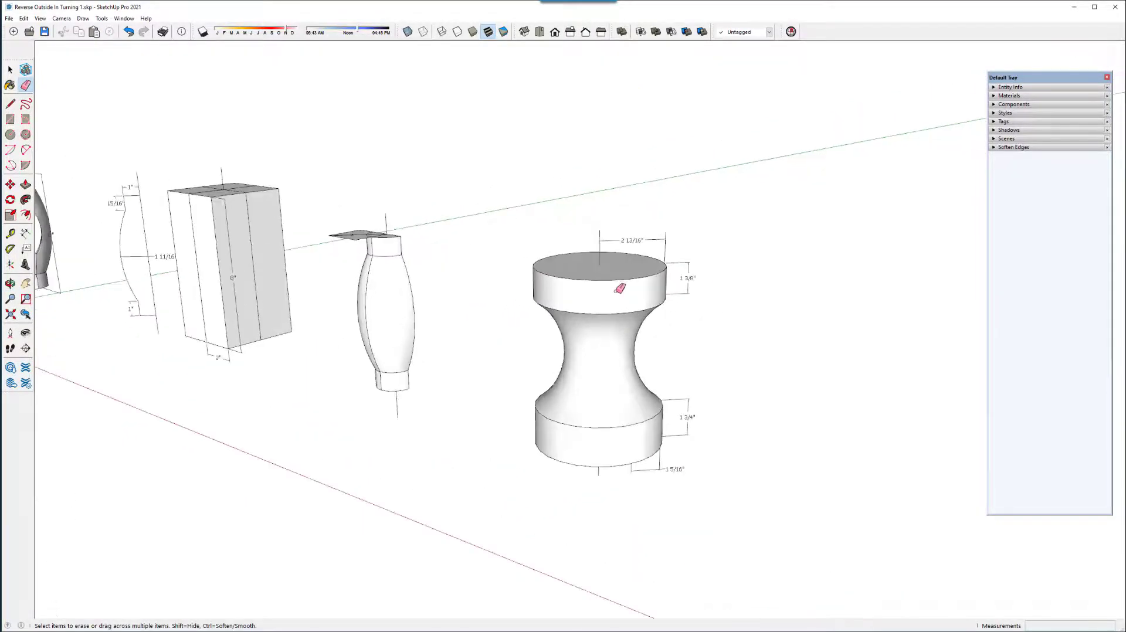
mouse_move(470, 246)
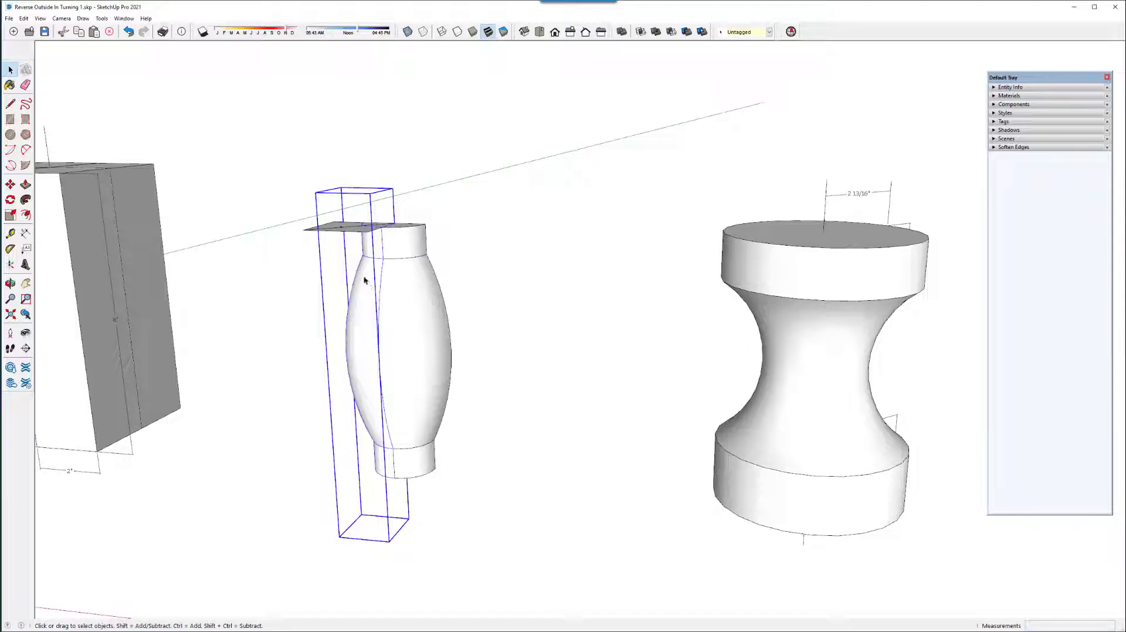
mouse_move(345, 215)
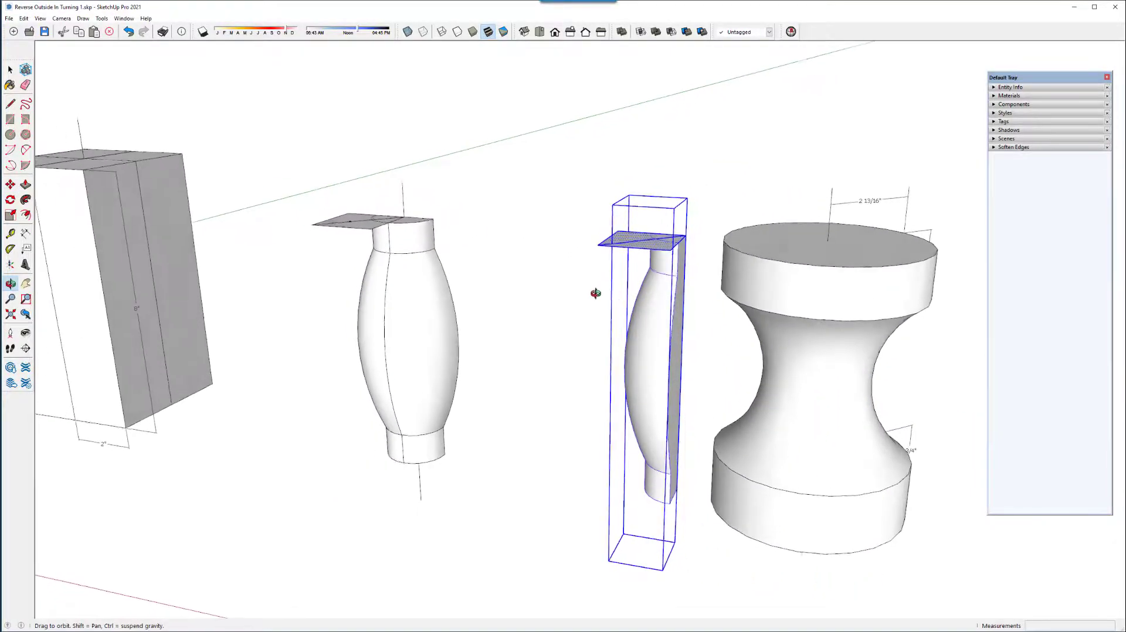
- Orbit and zoom around the quarter piece and spool turning
drag(596, 293, 524, 323)
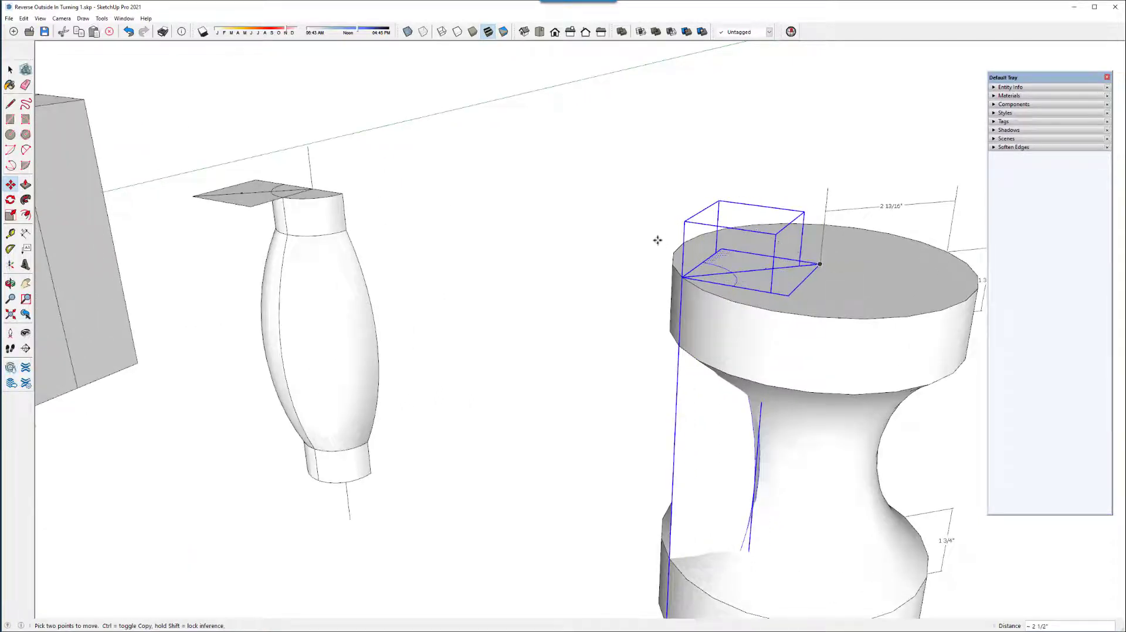
scroll(down, 3)
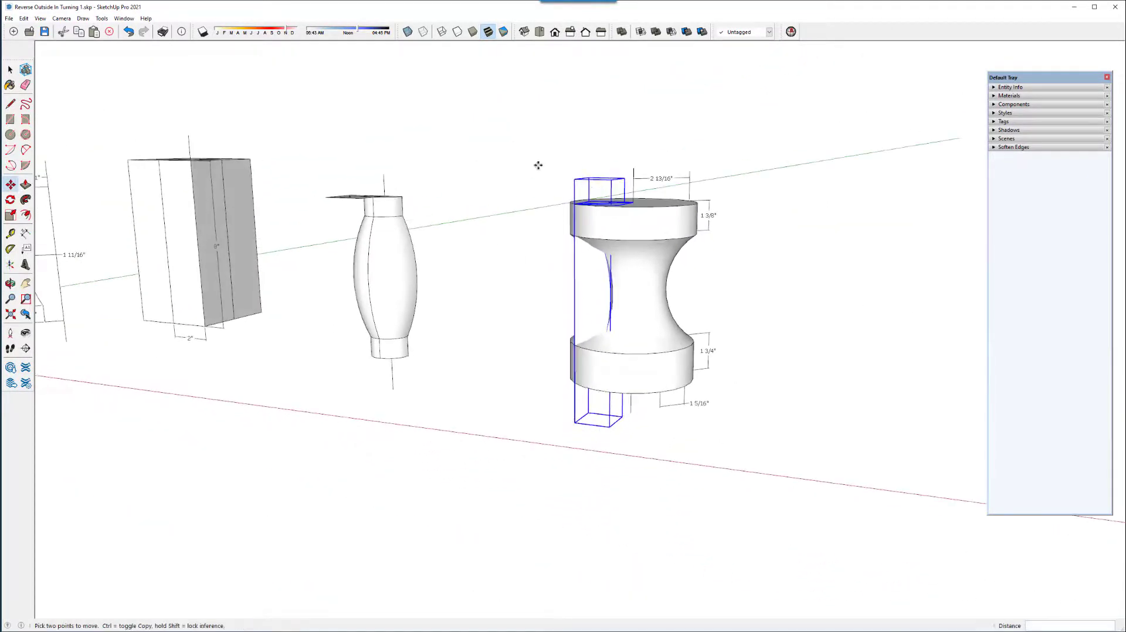
- Window-select the spool and quarter piece, explode them and intersect their faces with the selection
click(11, 69)
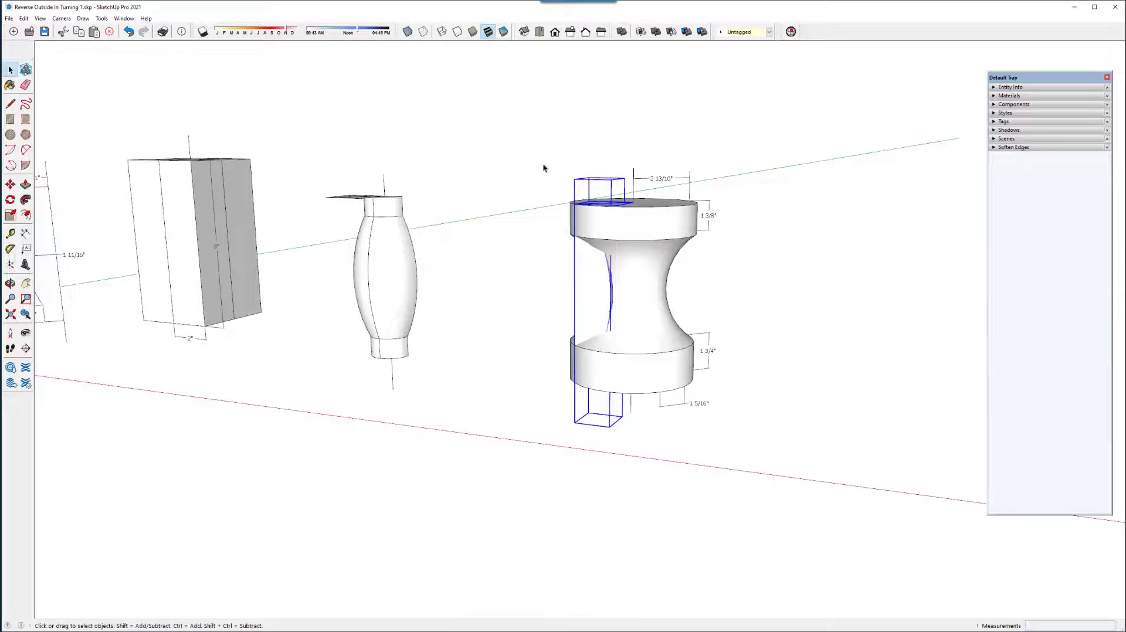
drag(543, 168, 752, 443)
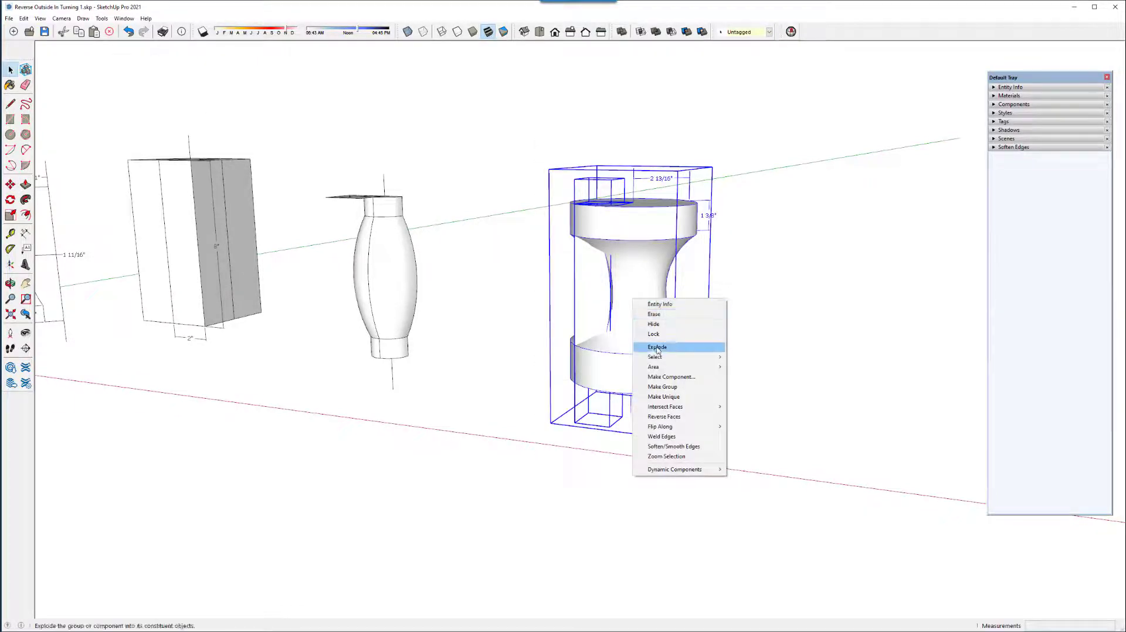
click(657, 347)
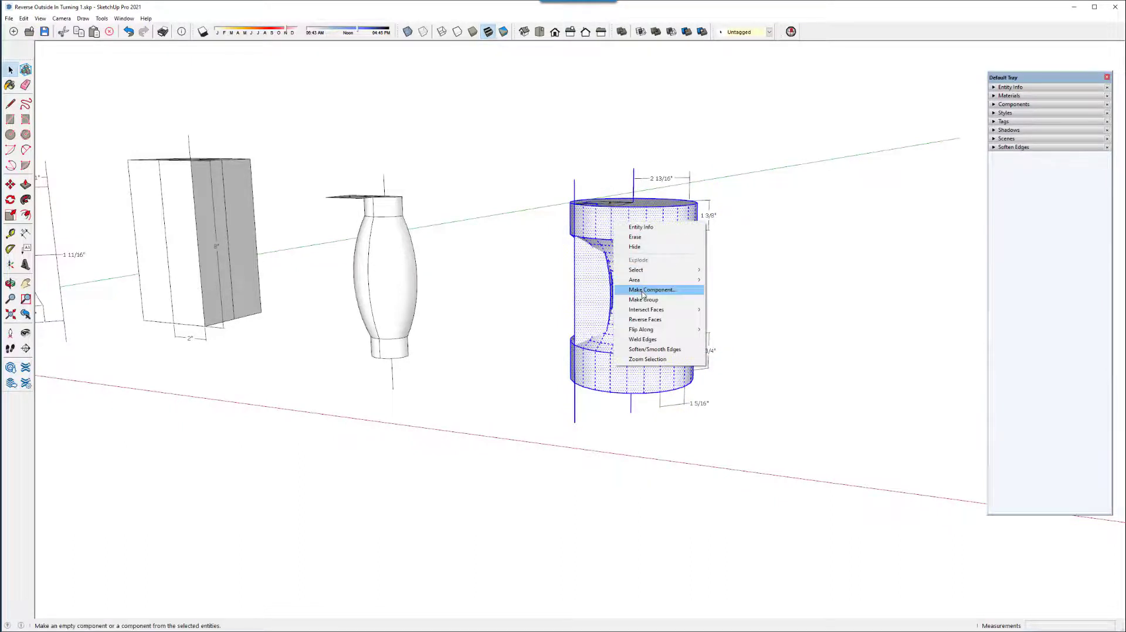
mouse_move(646, 308)
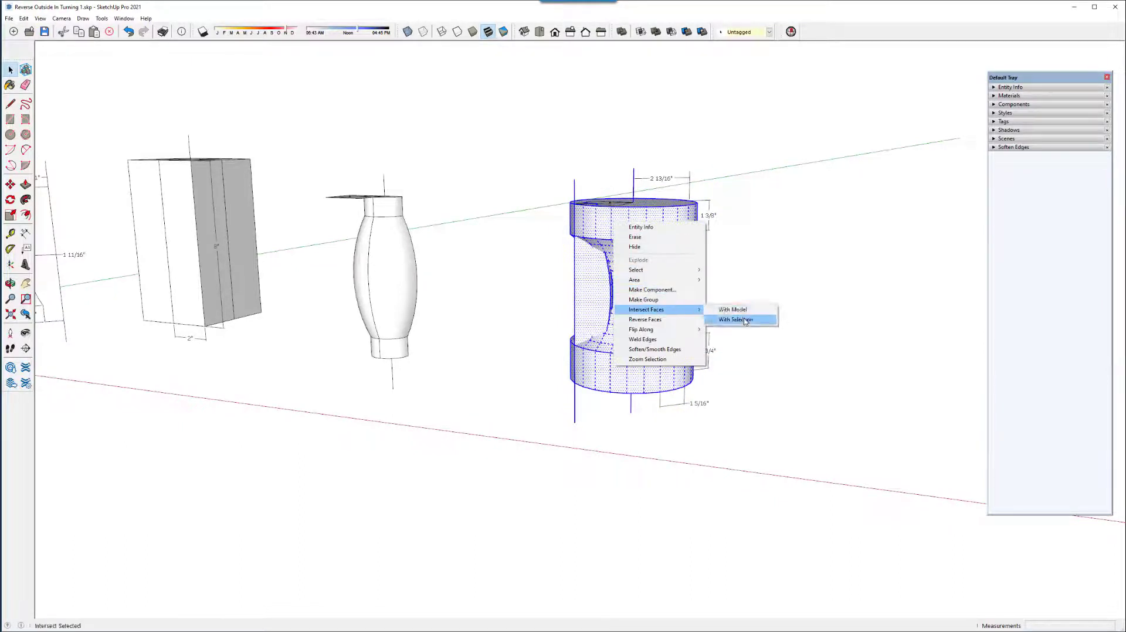
click(736, 320)
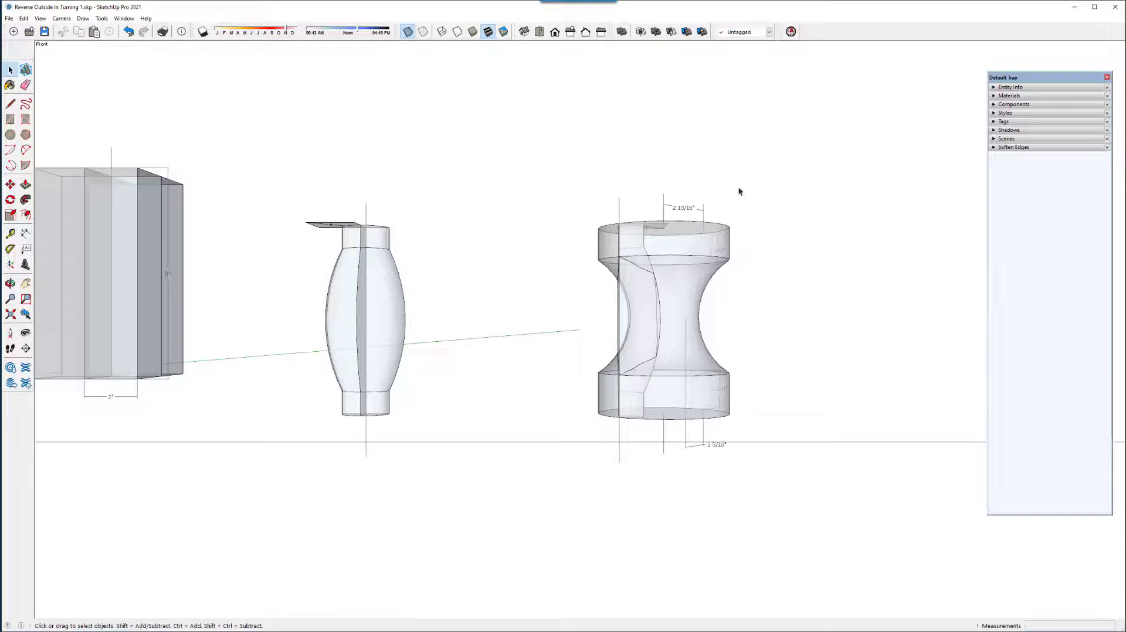
- Delete the surrounding spool geometry and leftover arc edges, leaving the quarter wedge with its cove cut
drag(756, 190, 707, 269)
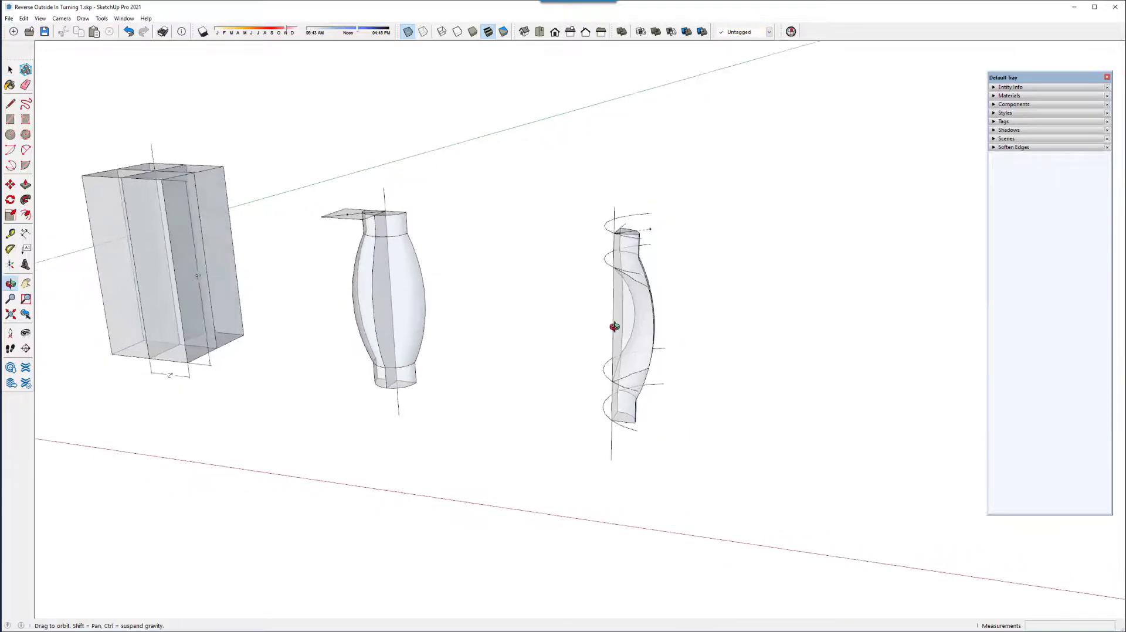
drag(610, 324, 764, 228)
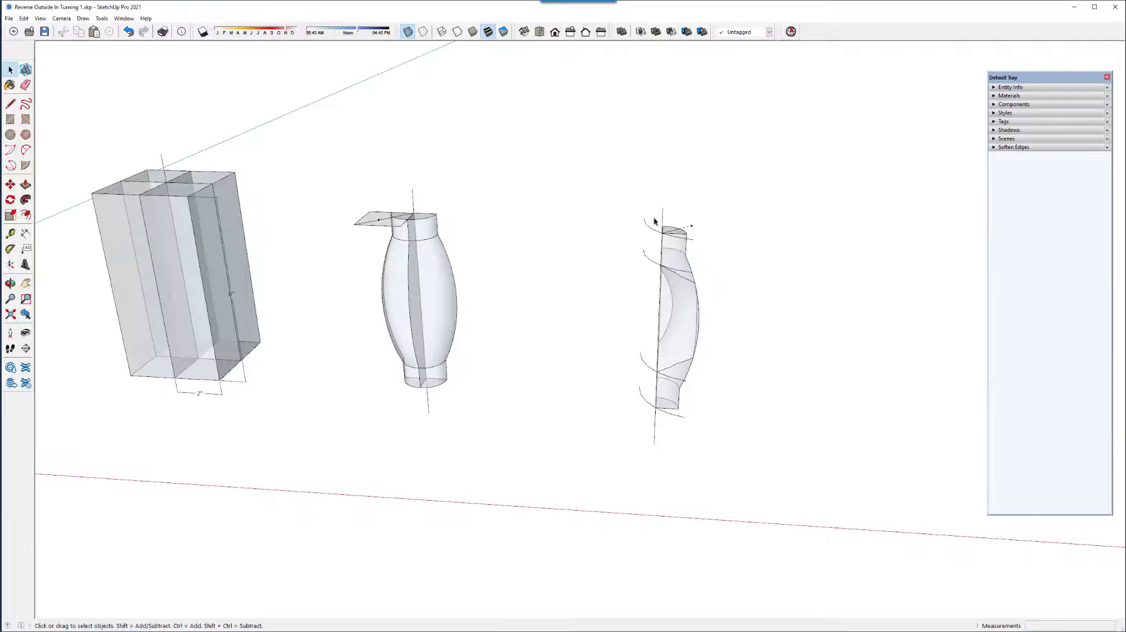
drag(656, 219, 616, 305)
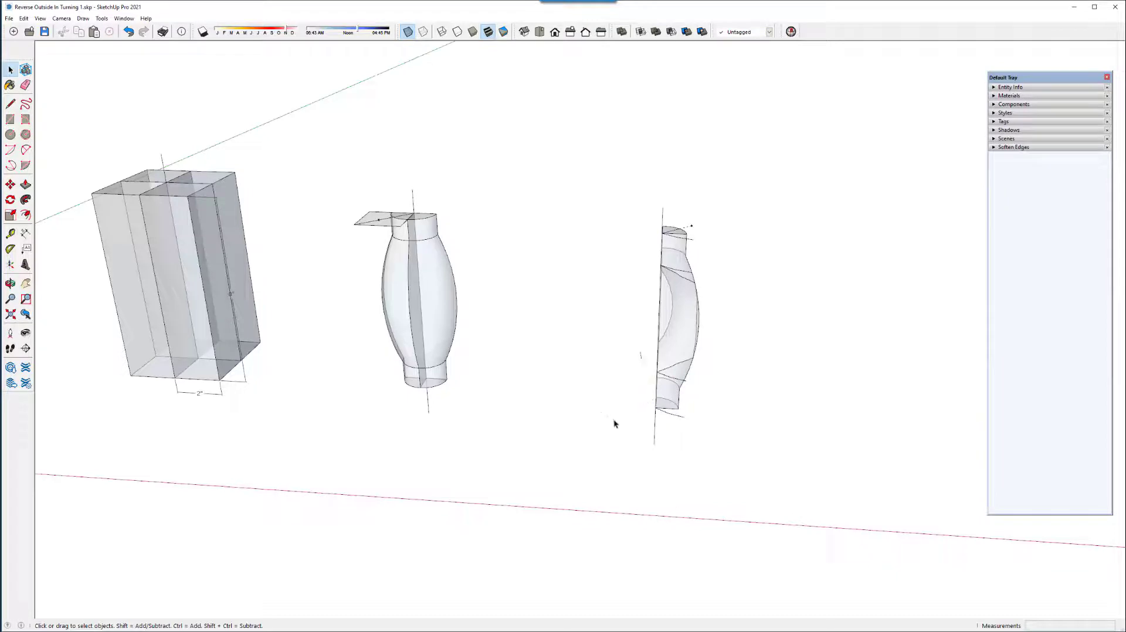
mouse_move(676, 368)
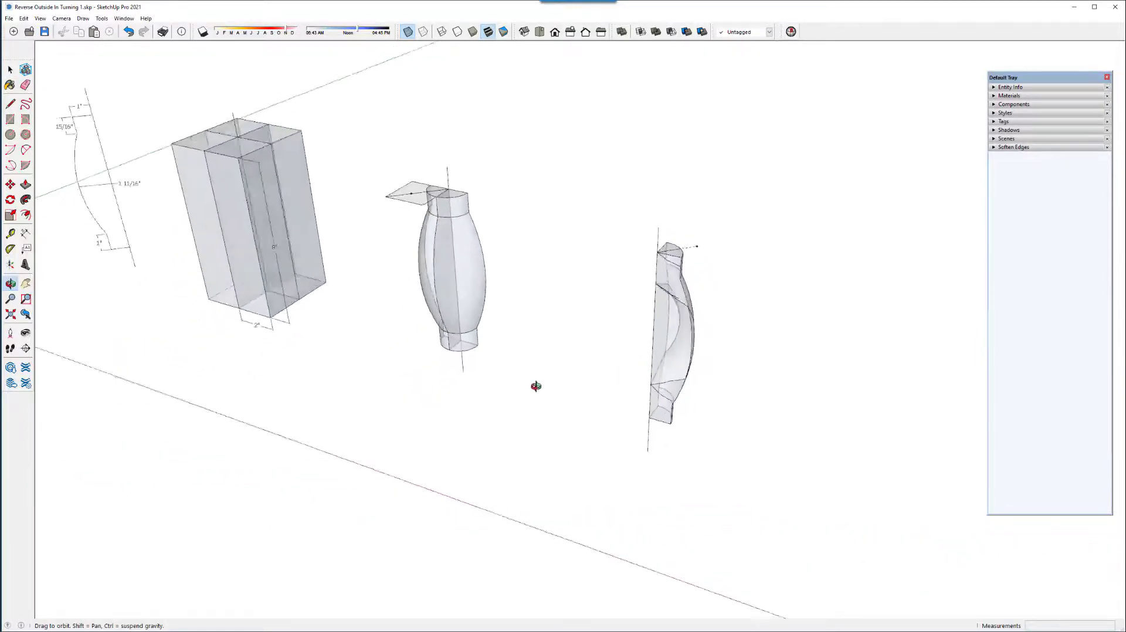
drag(535, 387, 156, 369)
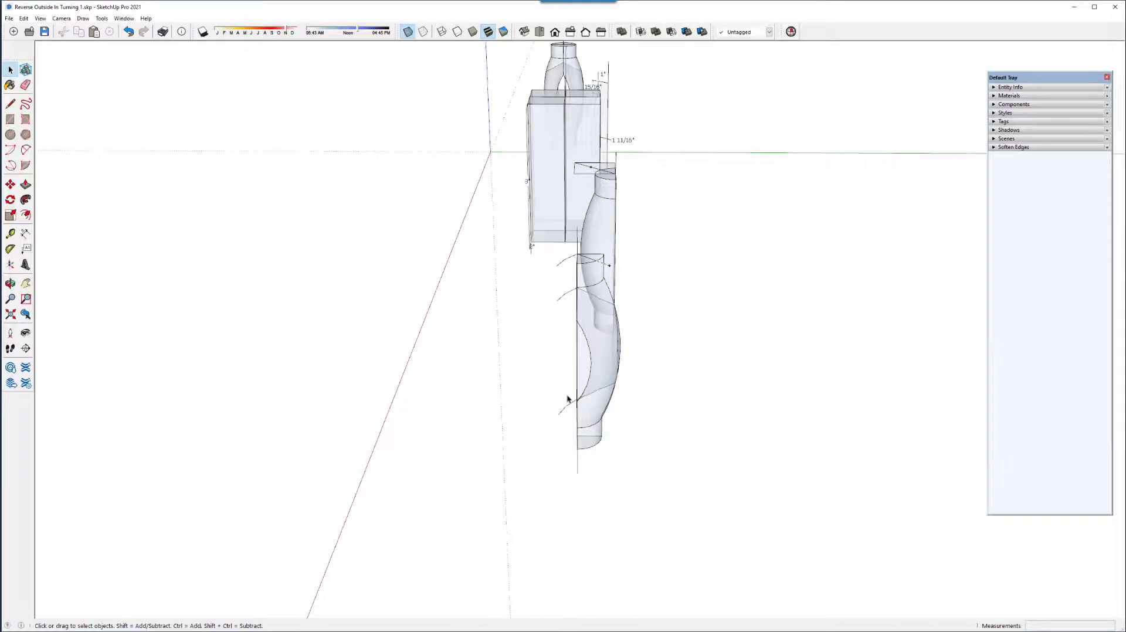
mouse_move(570, 262)
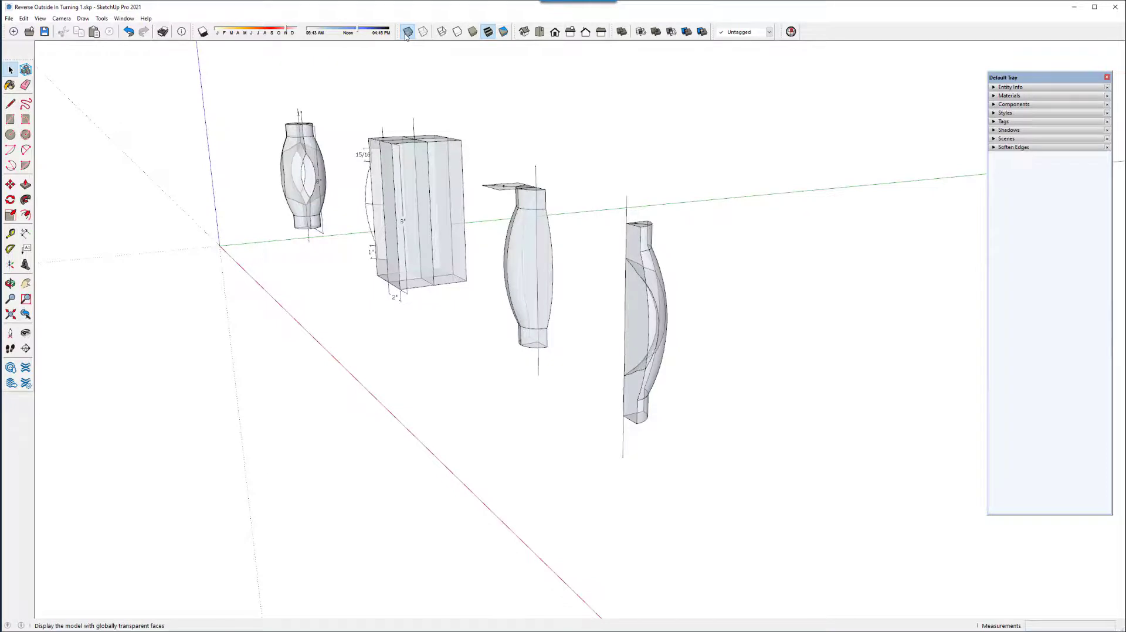
- Turn off X-ray and delete the stray face left along the cove edge of the quarter wedge
click(407, 30)
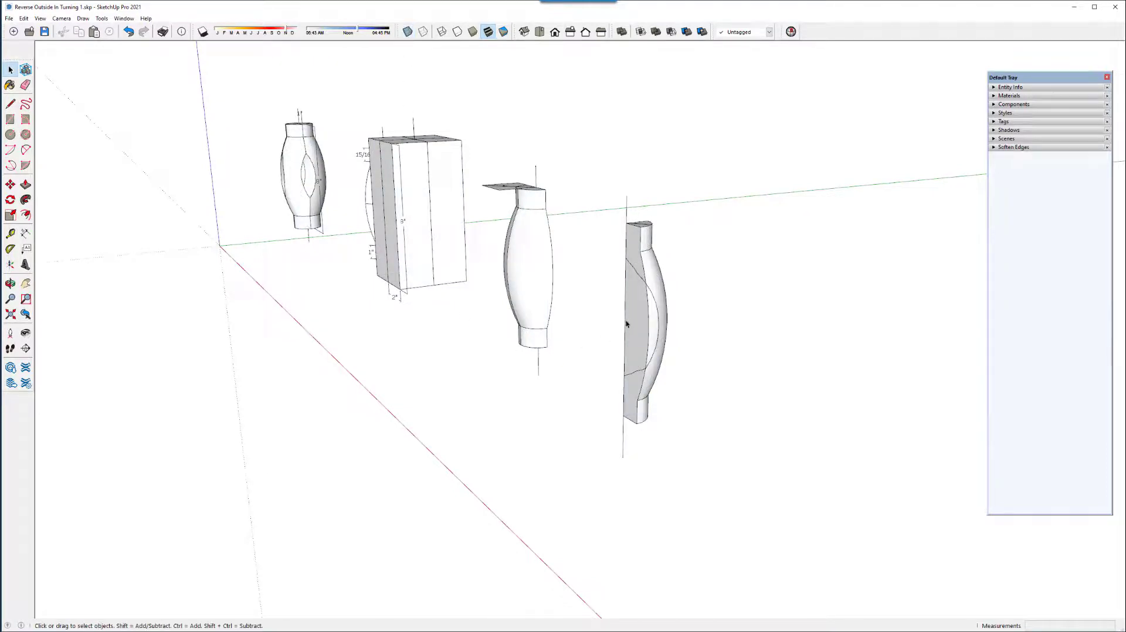
click(627, 317)
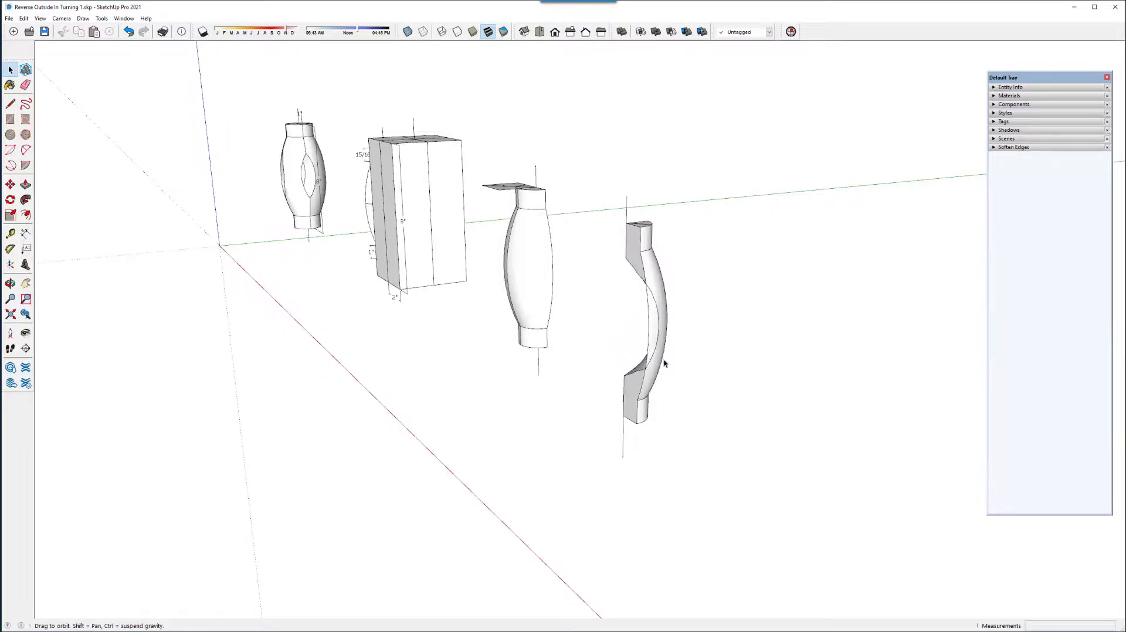
drag(647, 359, 754, 308)
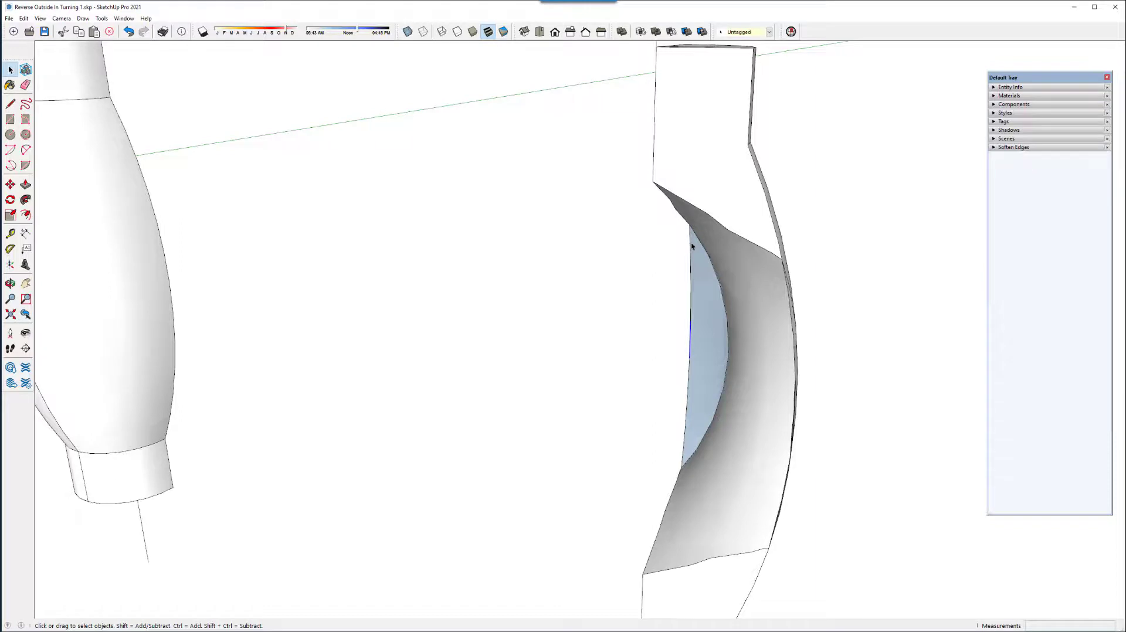
drag(694, 245, 661, 430)
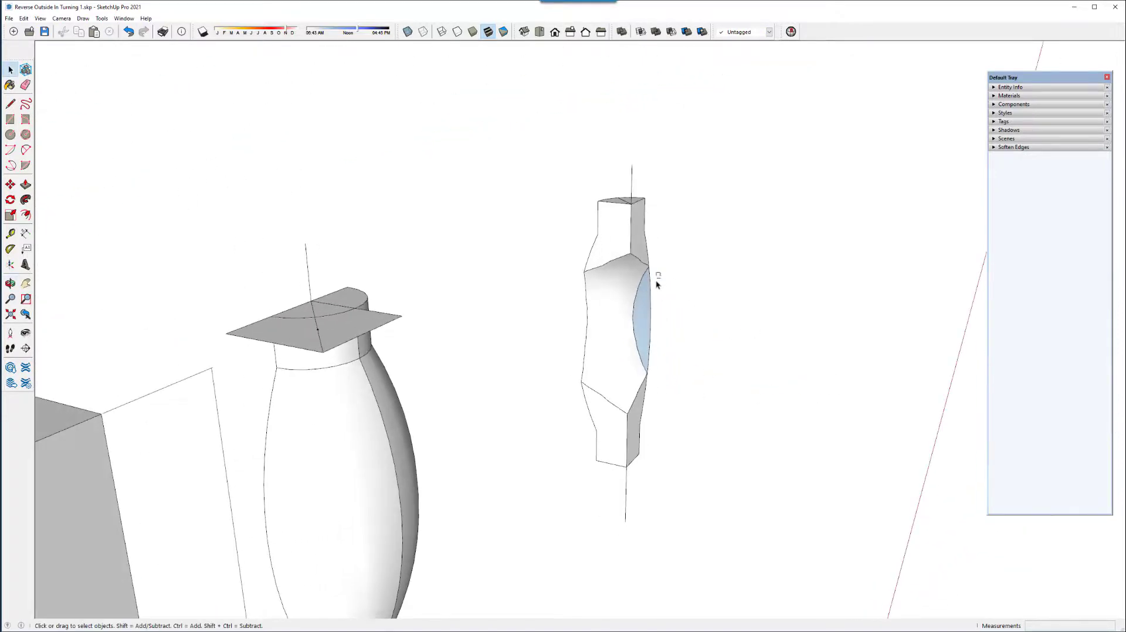
drag(658, 275, 646, 366)
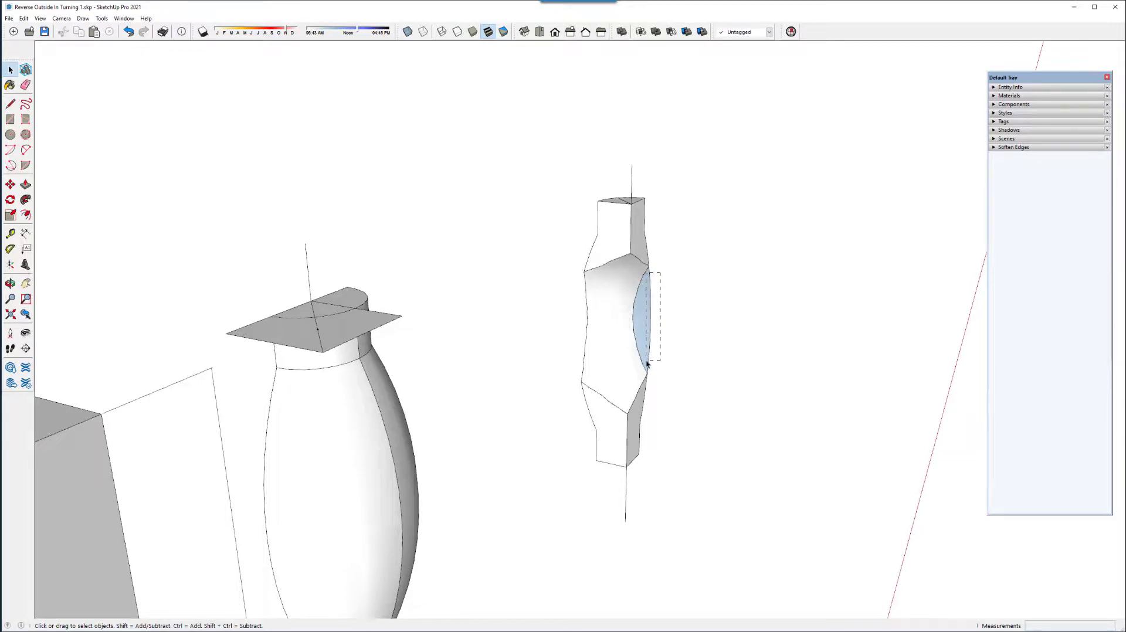
click(665, 356)
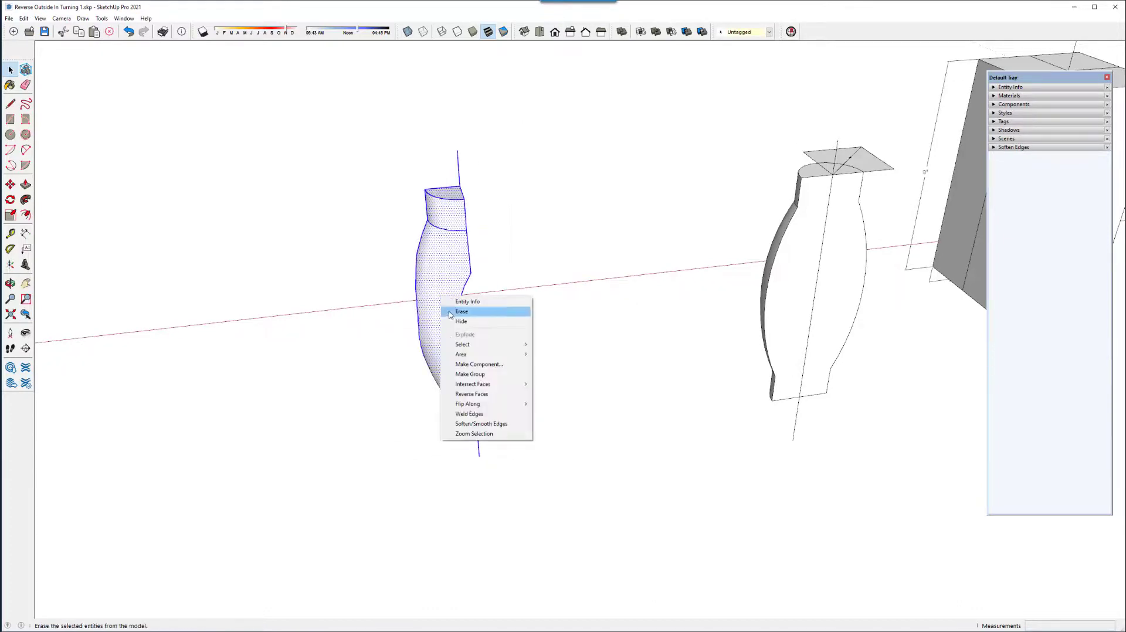
mouse_move(471, 366)
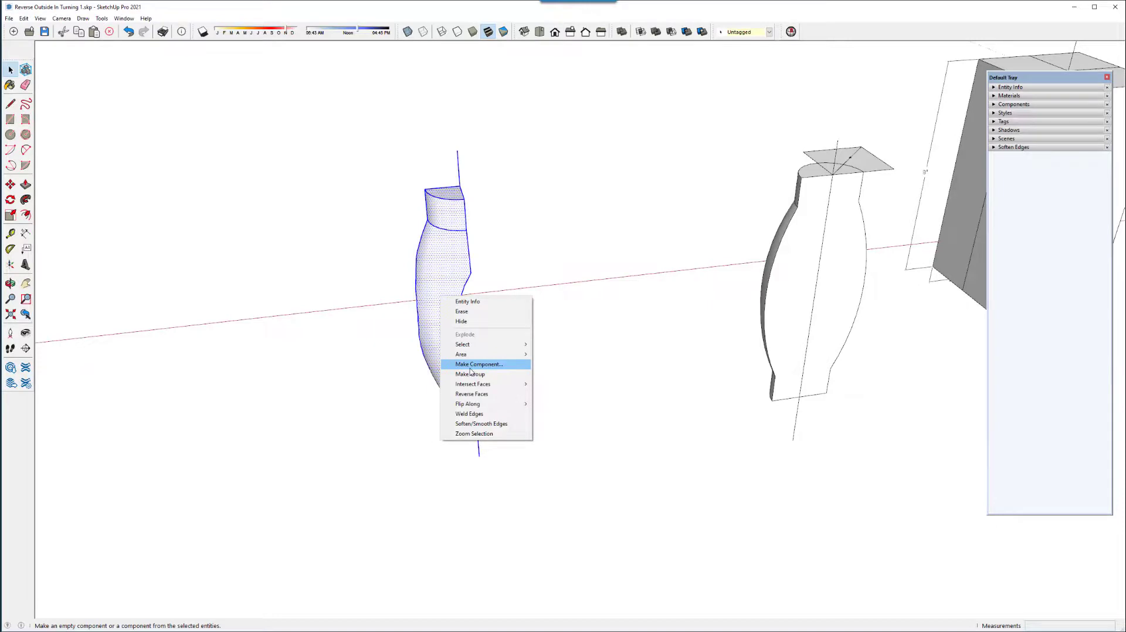
- Make the trimmed quarter wedge a component via Make Component and Create
click(479, 365)
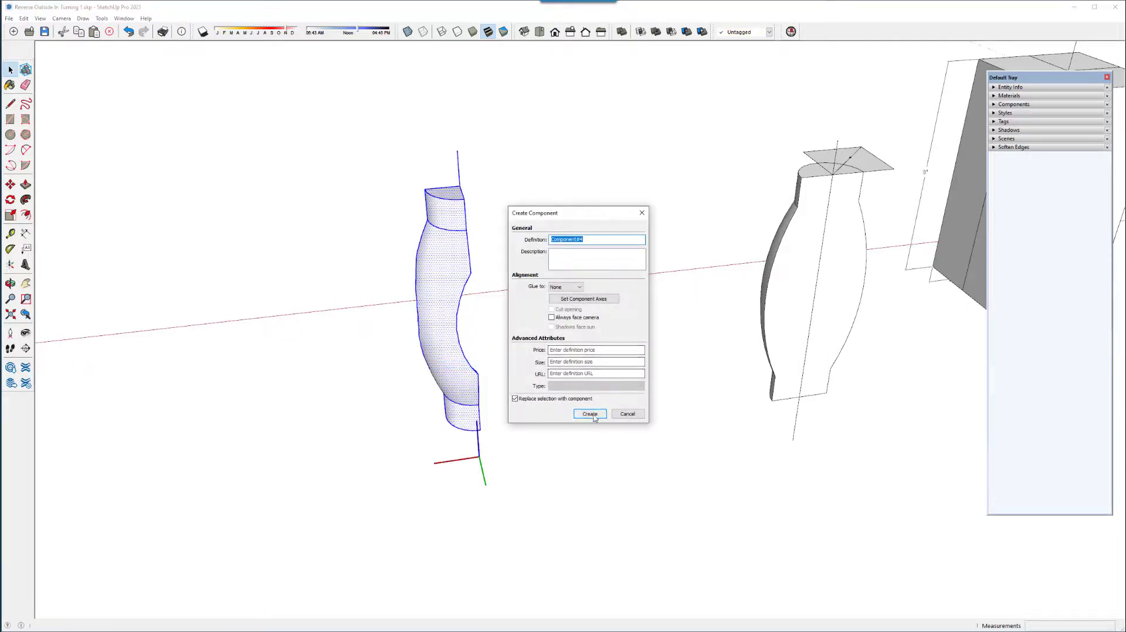
click(589, 414)
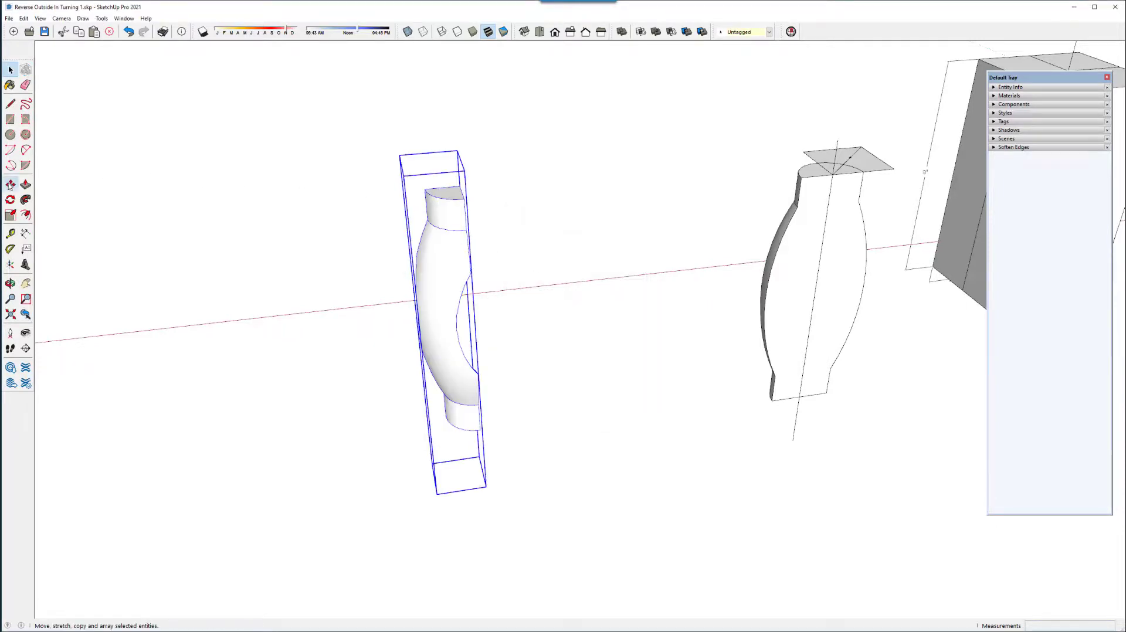
click(11, 185)
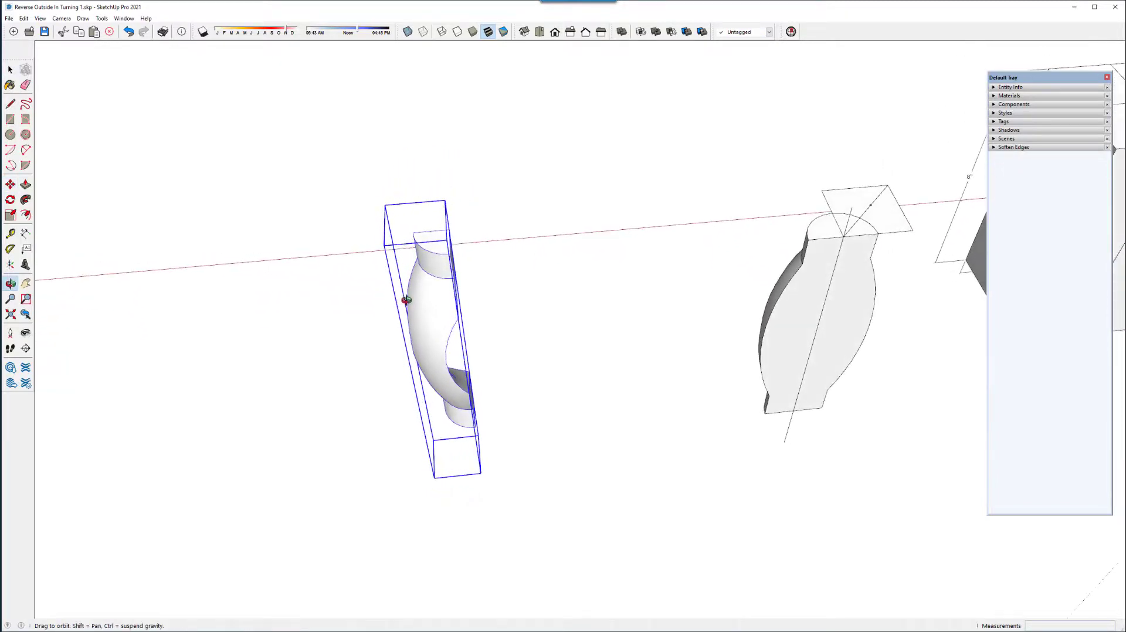
- Rotate-copy the wedge component at 90° increments to form the four-piece hollow vase and inspect it
click(11, 199)
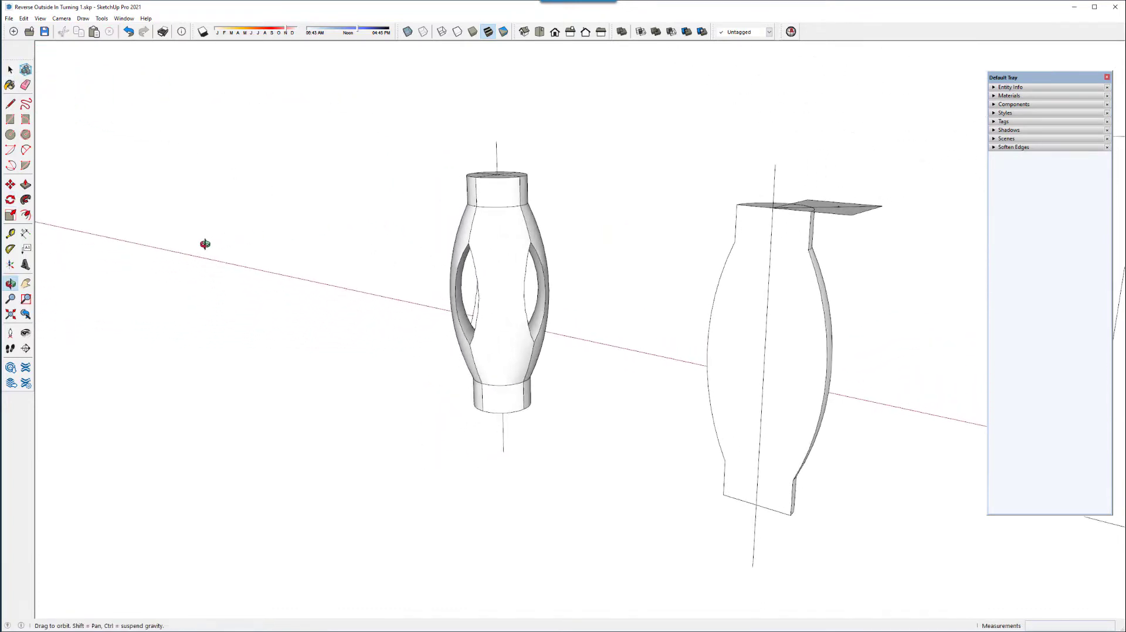
drag(204, 244, 772, 279)
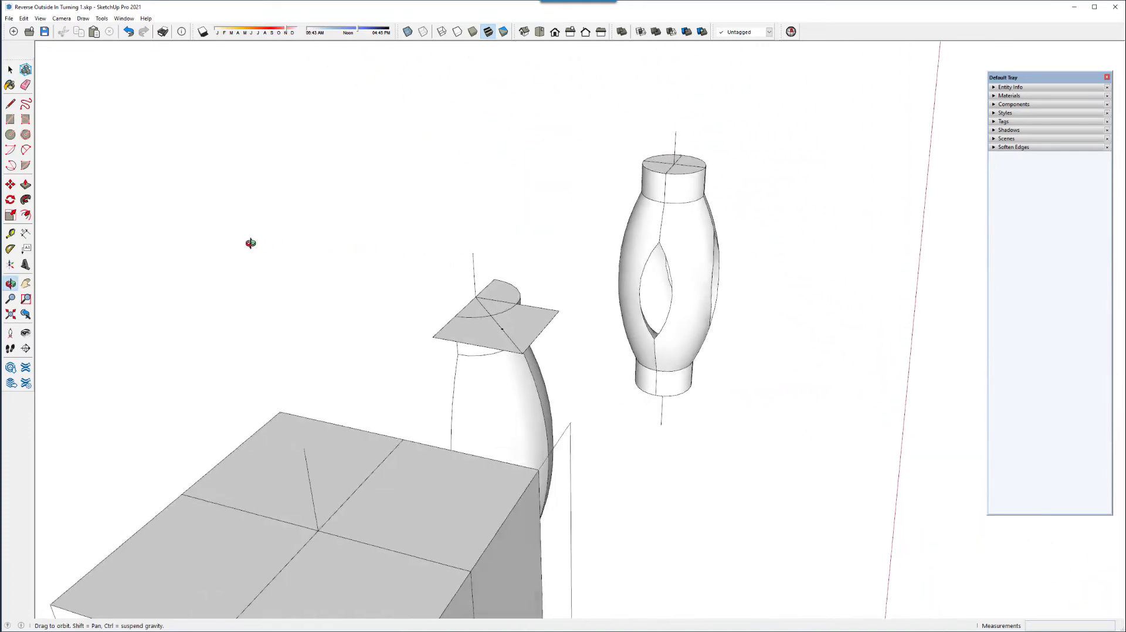
drag(251, 243, 594, 263)
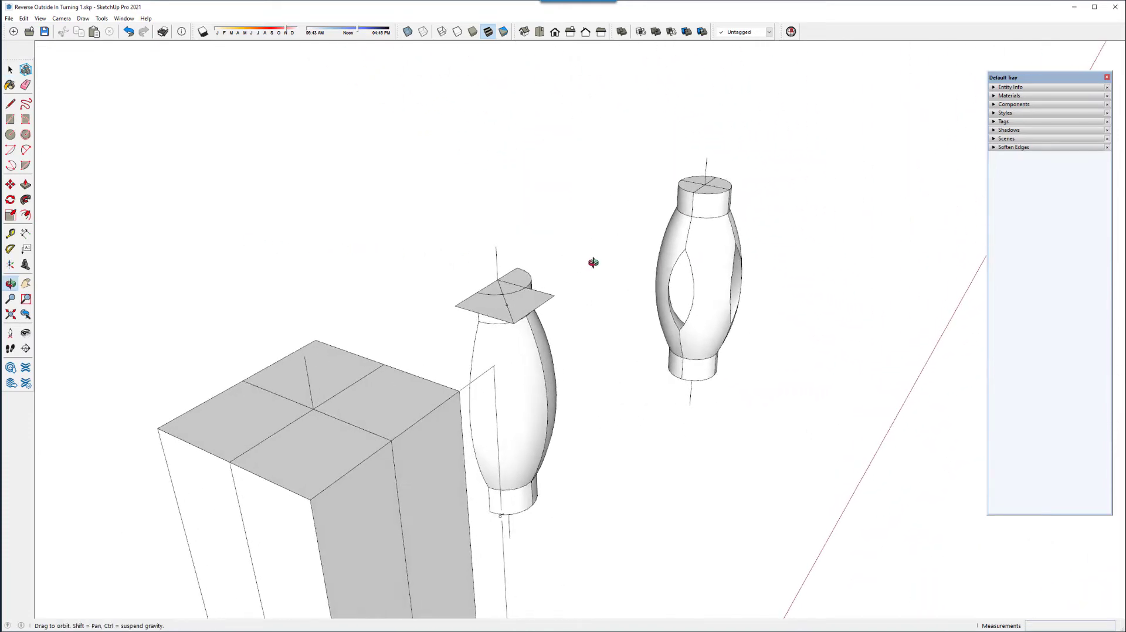